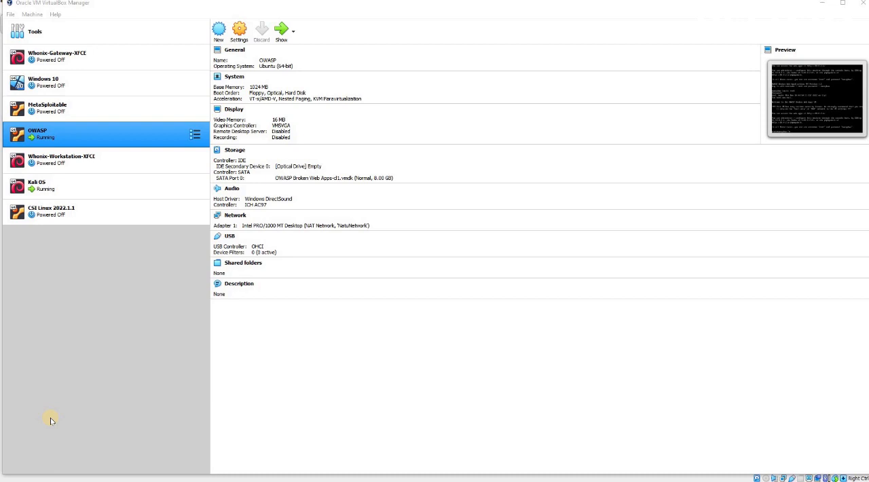
mouse_move(60, 384)
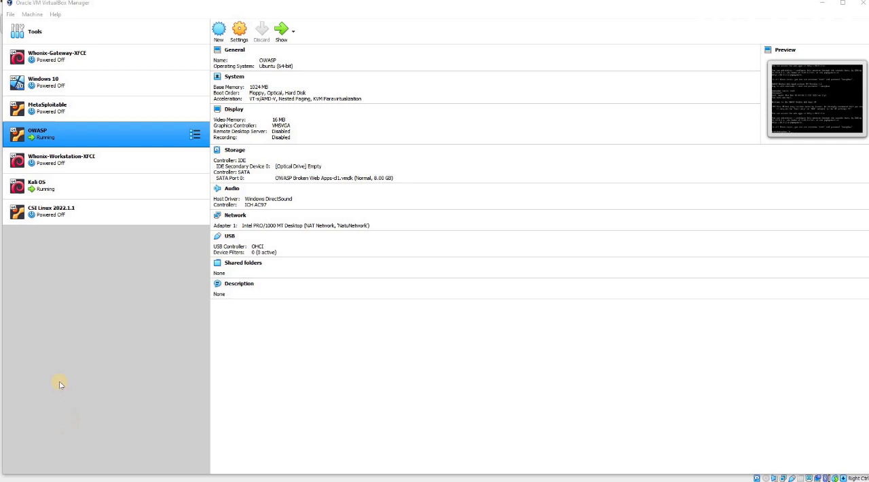
mouse_move(54, 258)
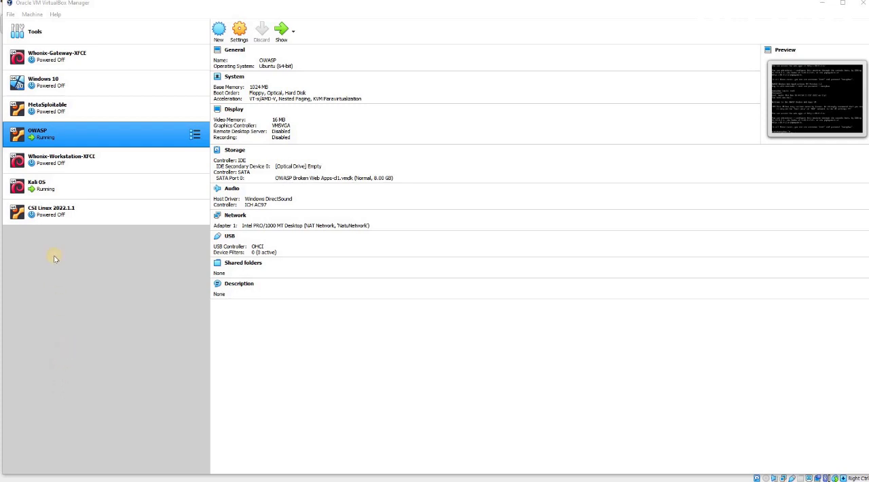
mouse_move(54, 82)
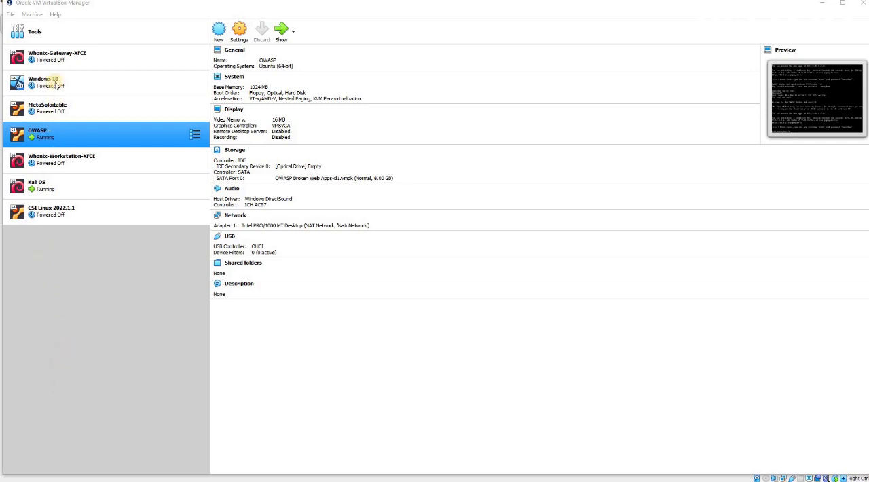
mouse_move(71, 226)
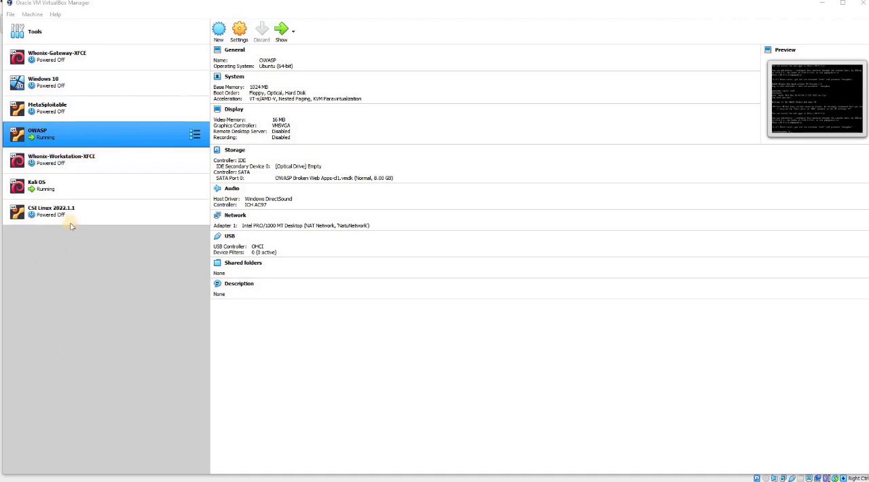
mouse_move(67, 197)
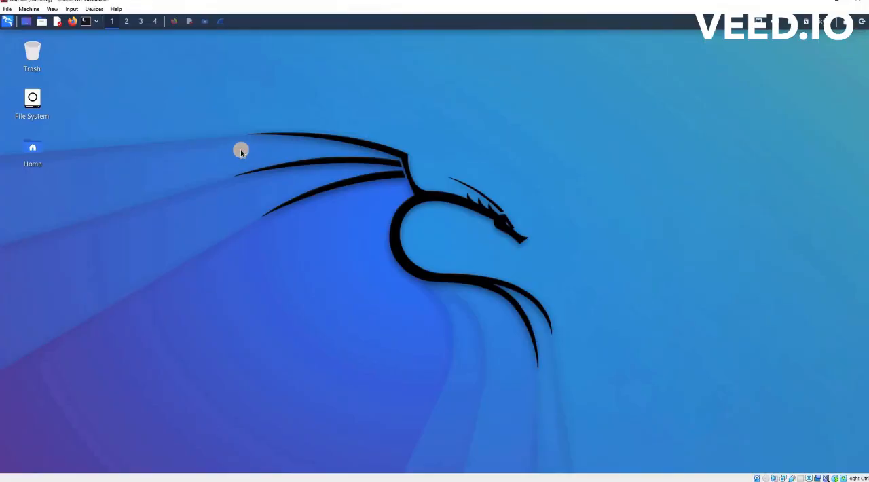
mouse_move(238, 147)
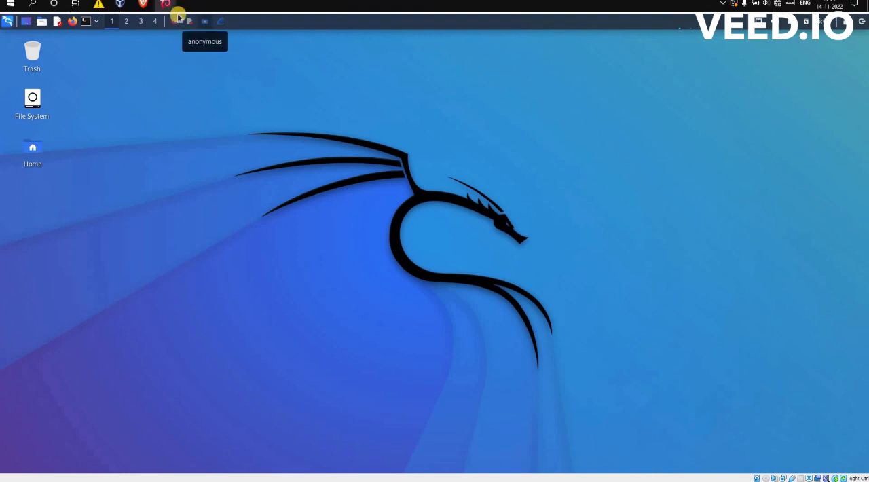
mouse_move(175, 21)
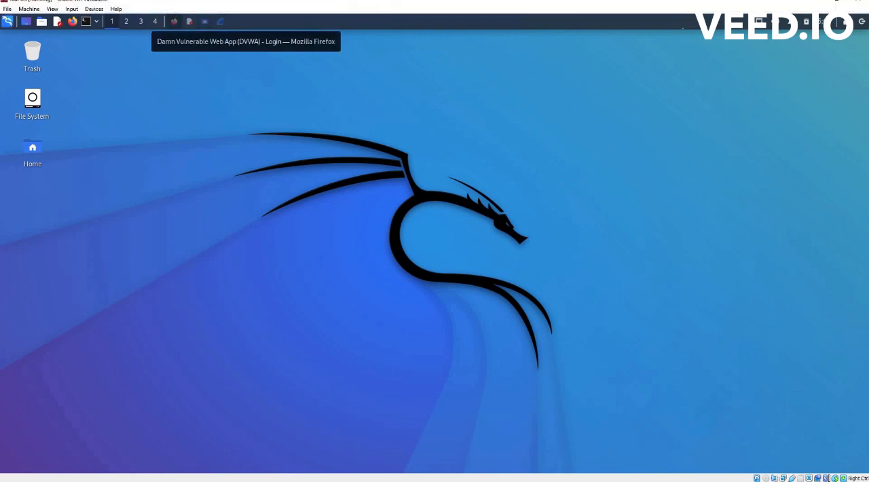
mouse_move(185, 86)
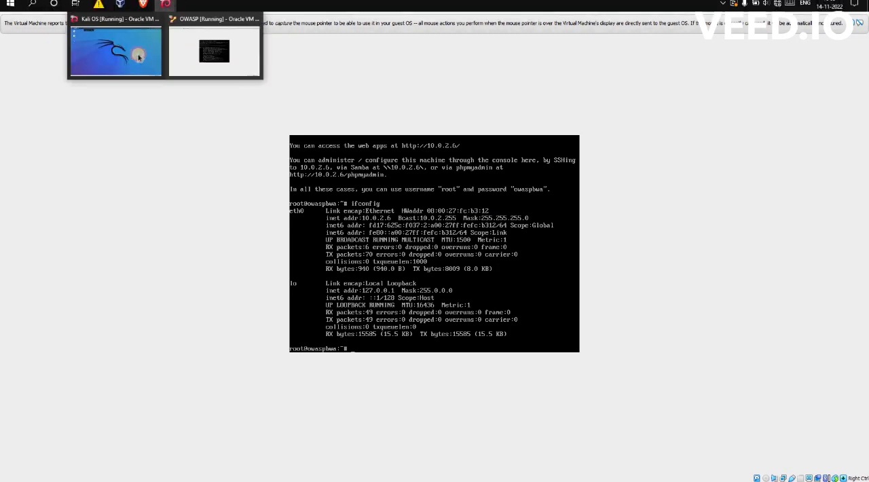
- Return to Kali and load the OWASP Broken Web Applications page at 10.0.2.6 in Firefox
click(115, 51)
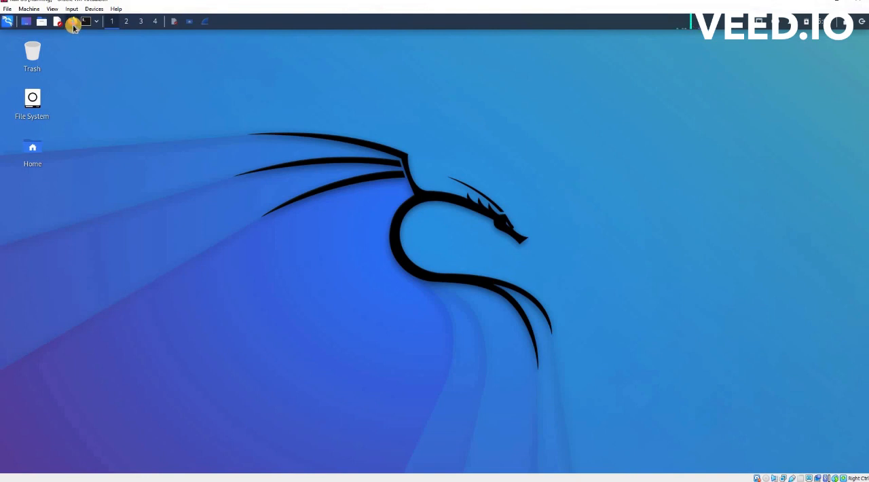
click(73, 21)
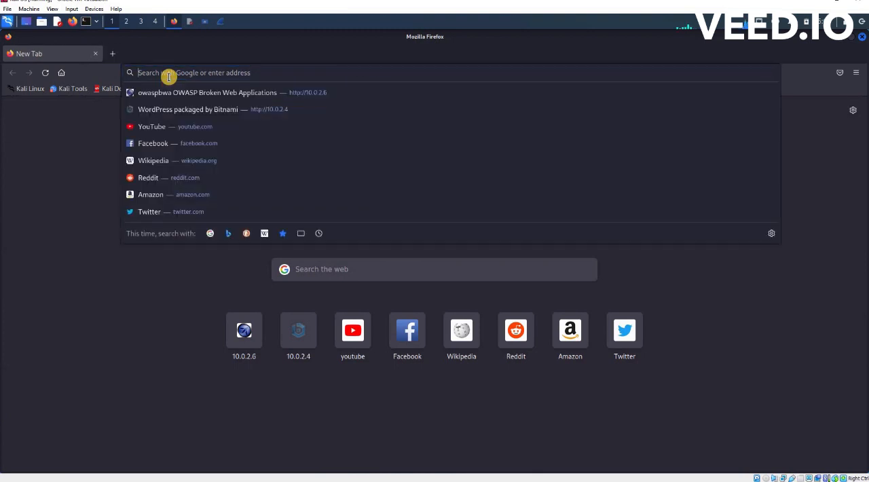
text(10.0.2.6)
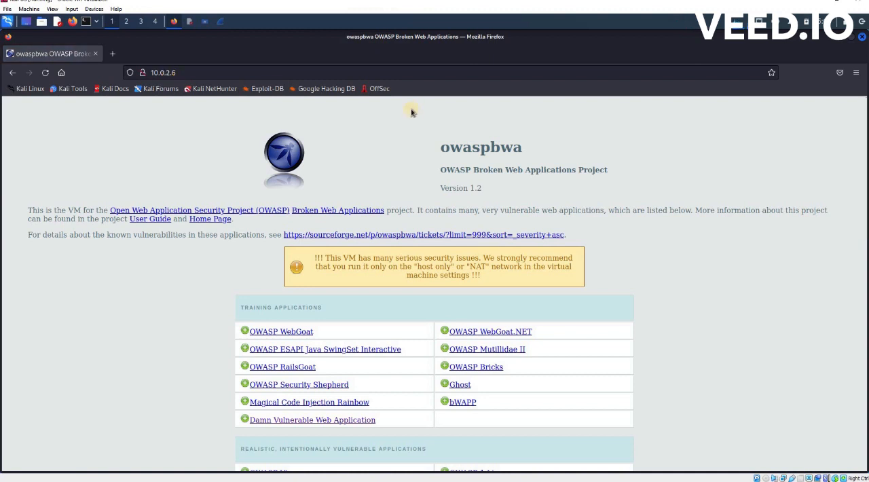
mouse_move(346, 176)
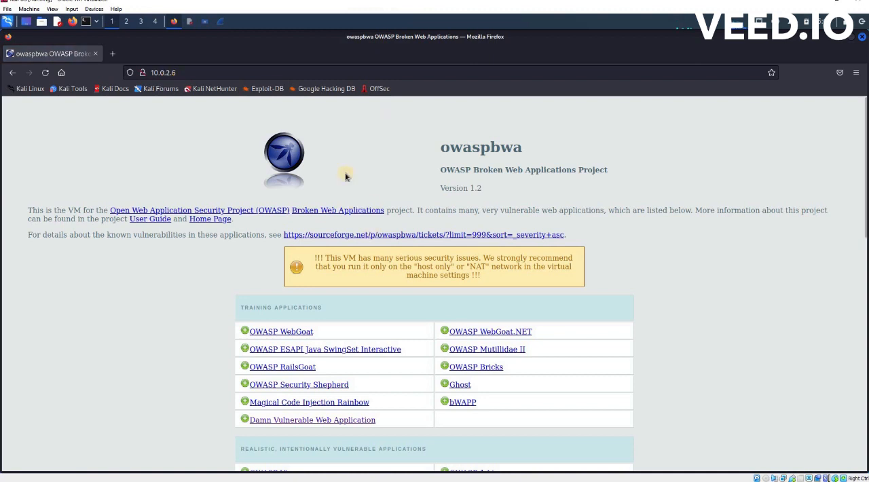
mouse_move(343, 169)
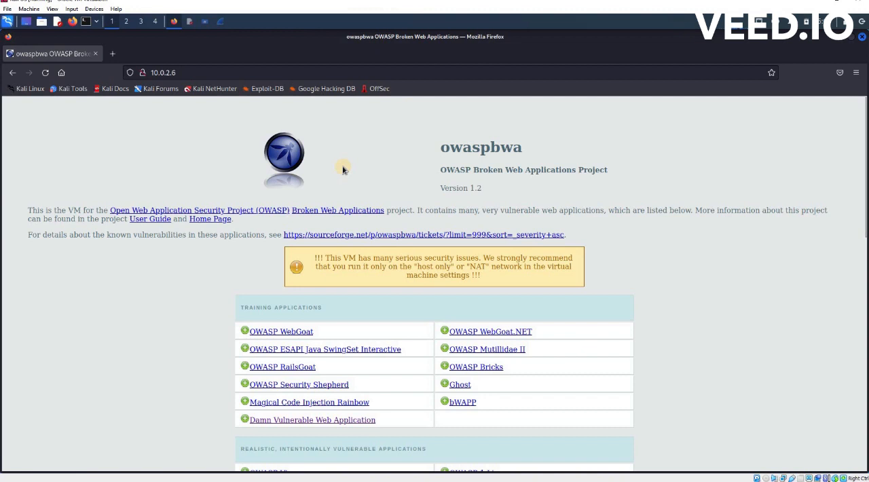
mouse_move(291, 340)
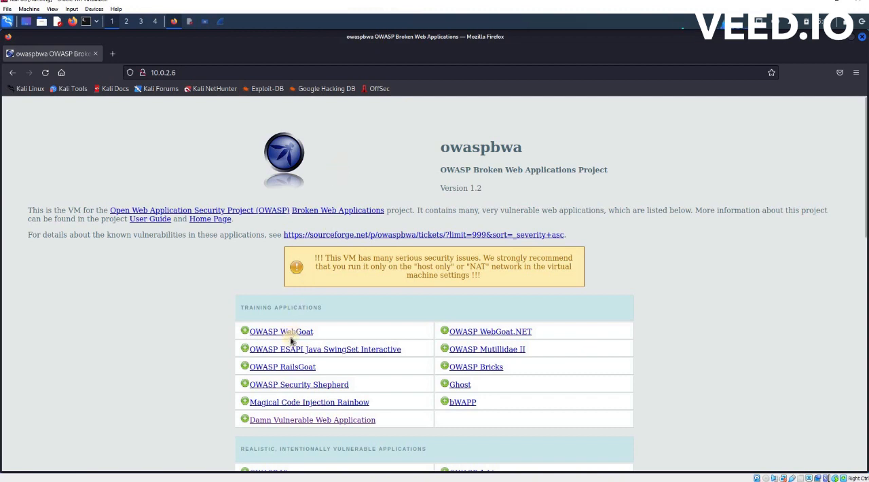
scroll(down, 3)
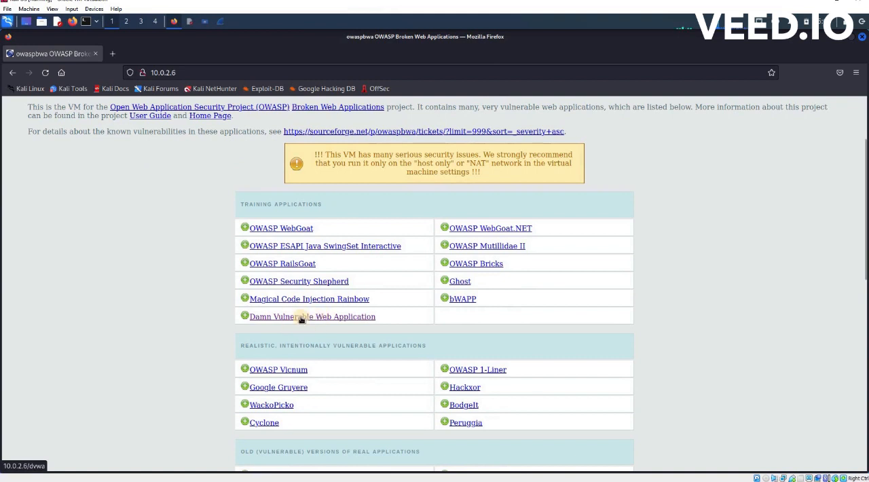
click(311, 317)
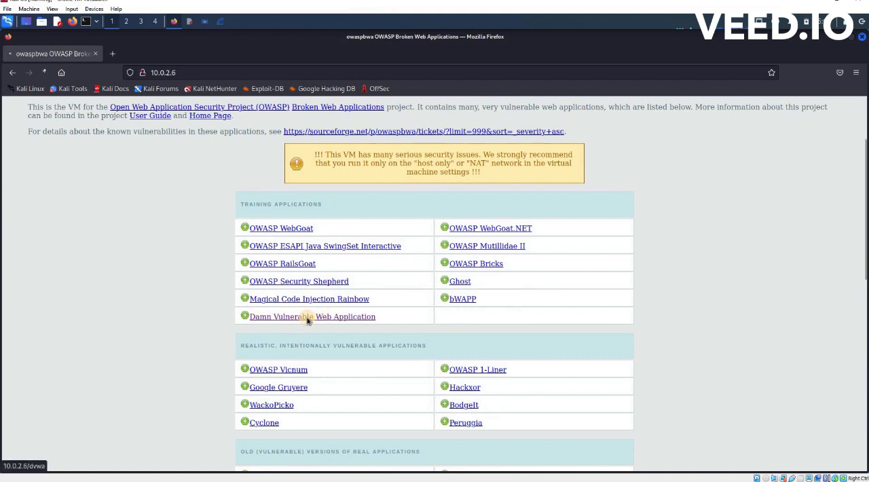
- Load the DVWA login page and inspect the Username field's HTML
click(311, 316)
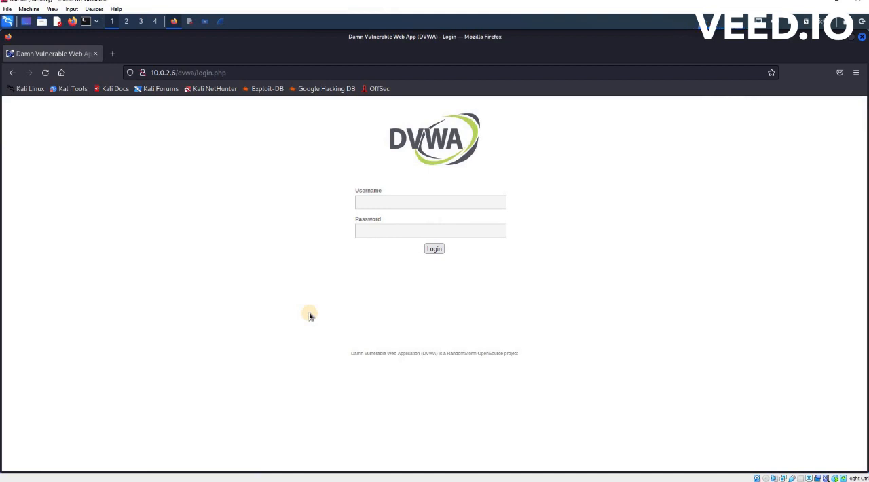
mouse_move(314, 302)
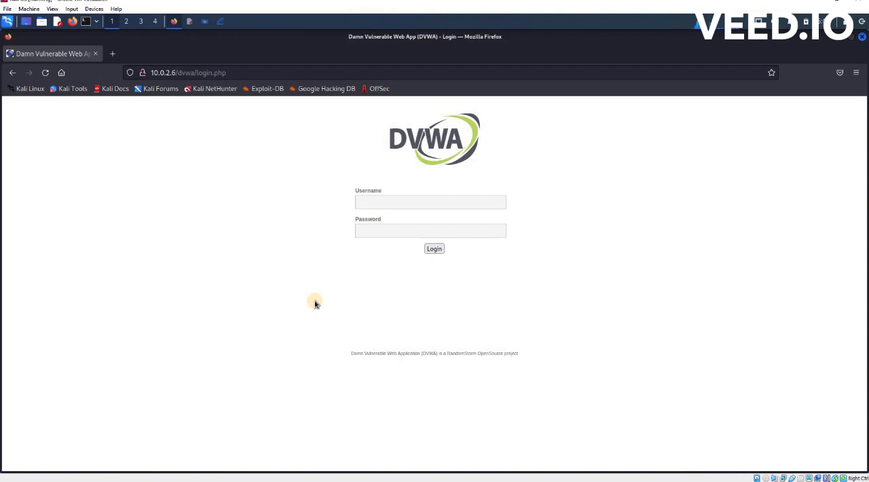
click(429, 202)
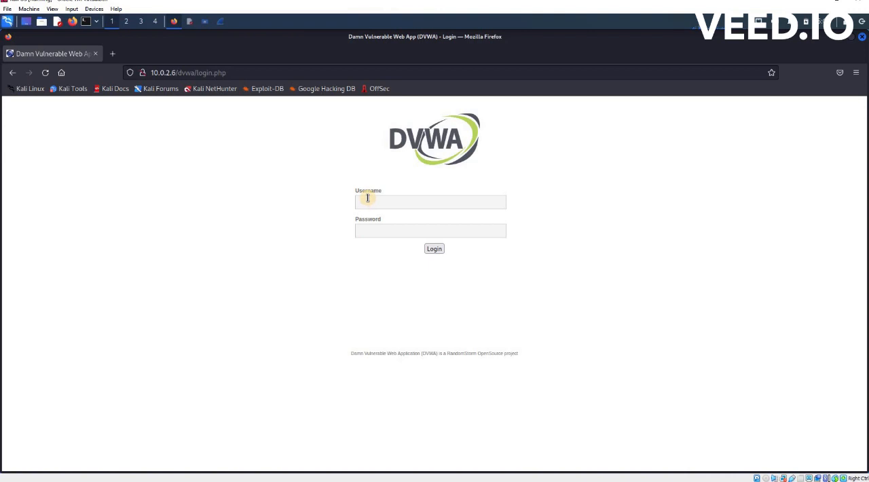
right_click(429, 201)
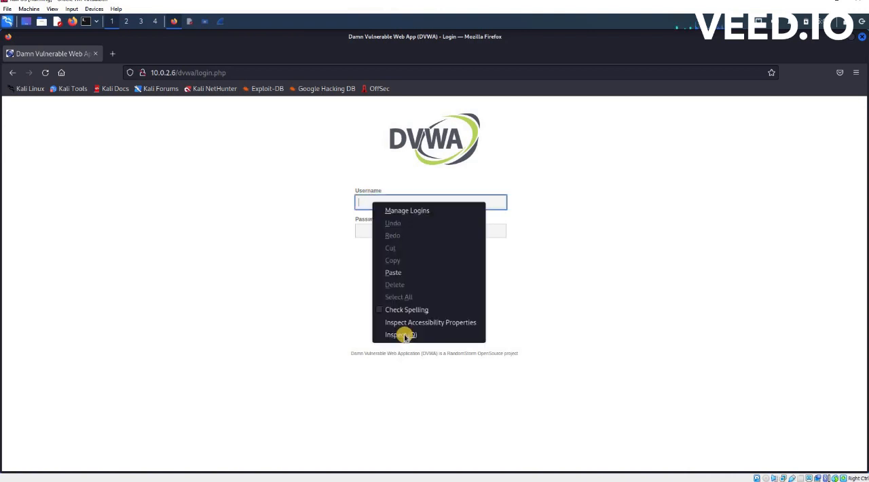
click(397, 334)
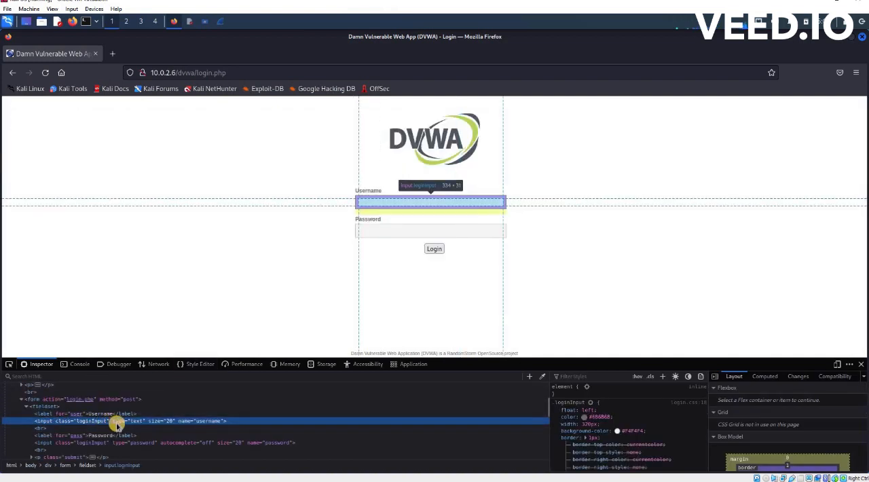
mouse_move(412, 342)
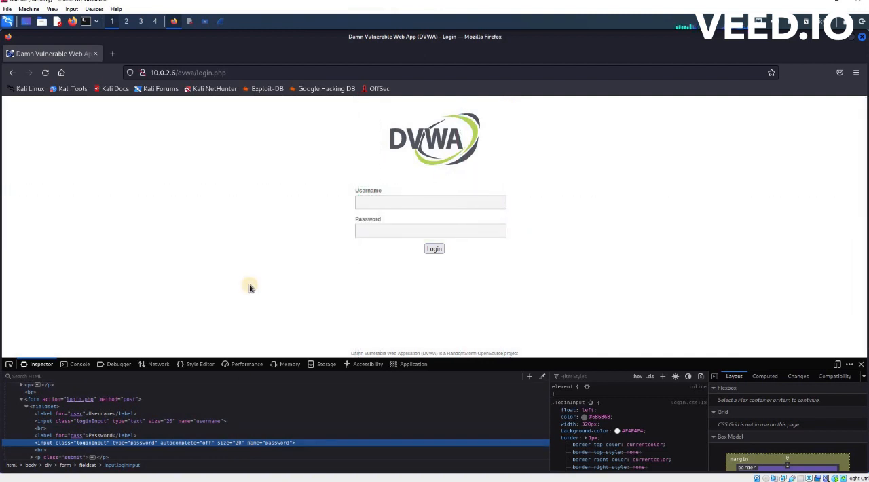
mouse_move(486, 322)
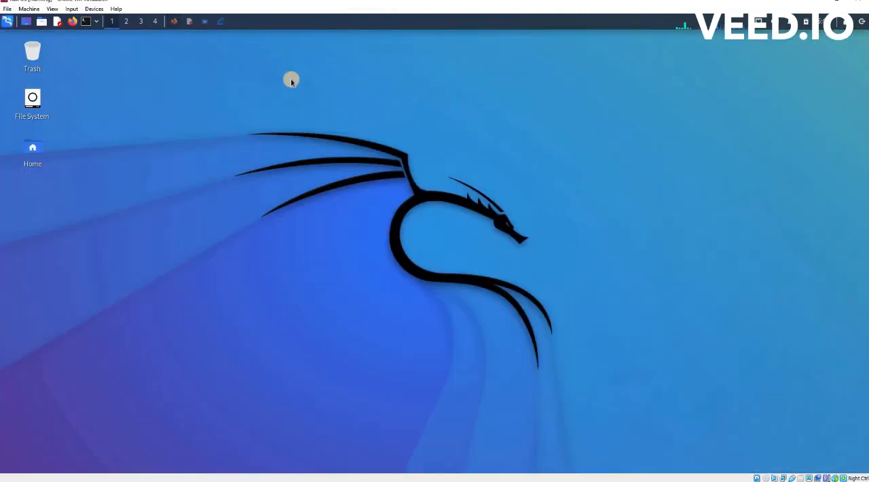
mouse_move(235, 52)
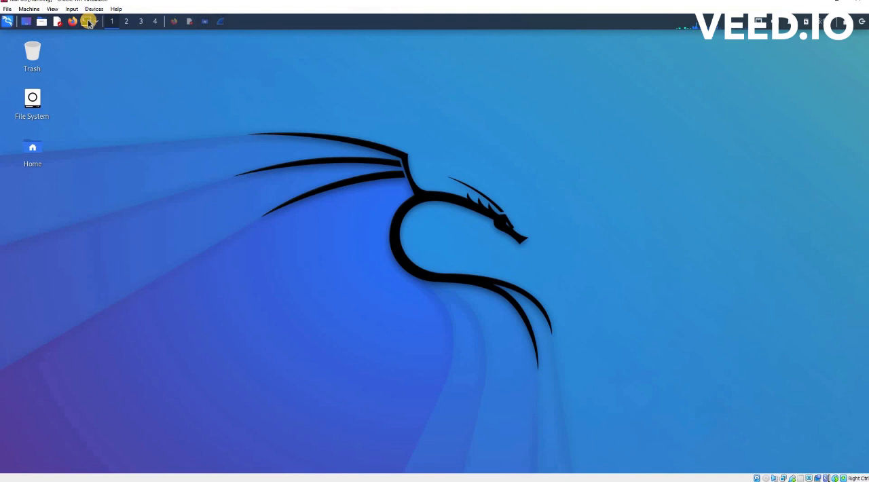
- Run crunch in a new Kali terminal window
click(87, 22)
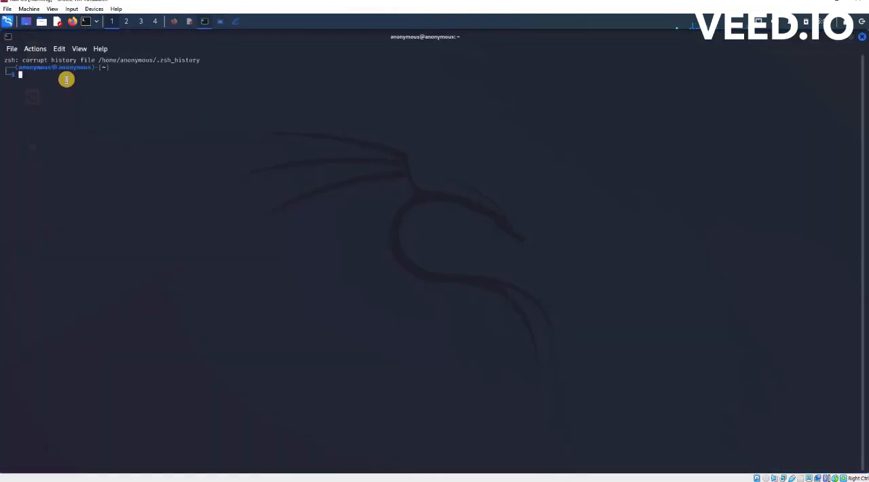
text(crunch)
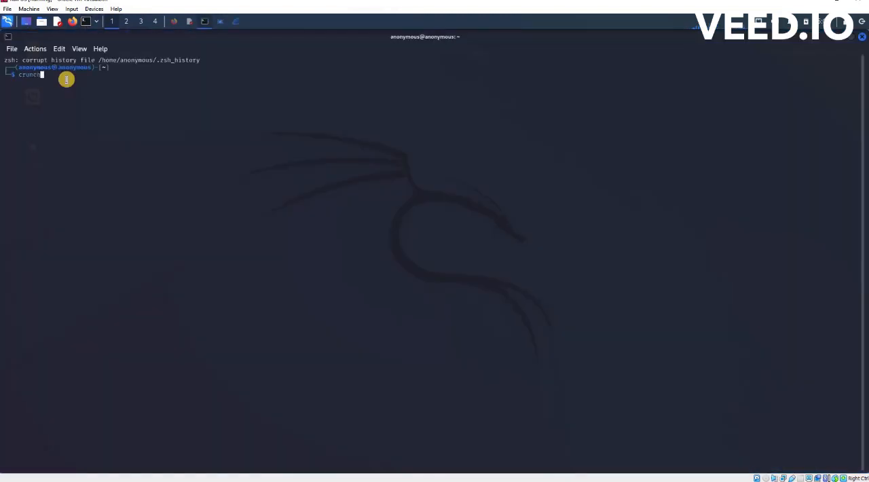
key(Return)
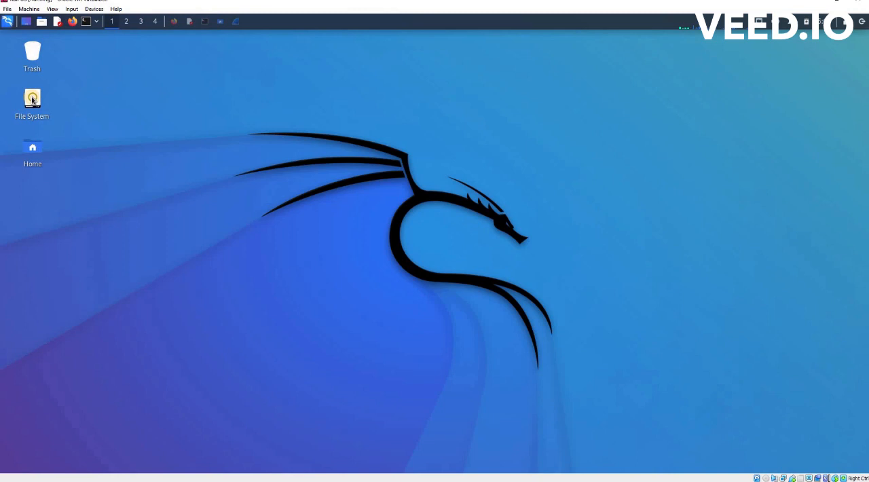
- Browse the anonymous home folder's text files like df.txt and df1.txt in Thunar
double_click(32, 99)
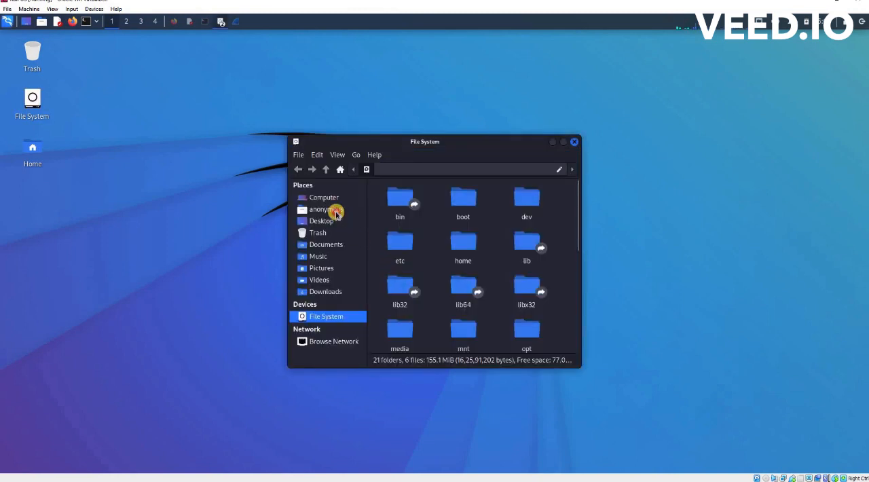
click(323, 209)
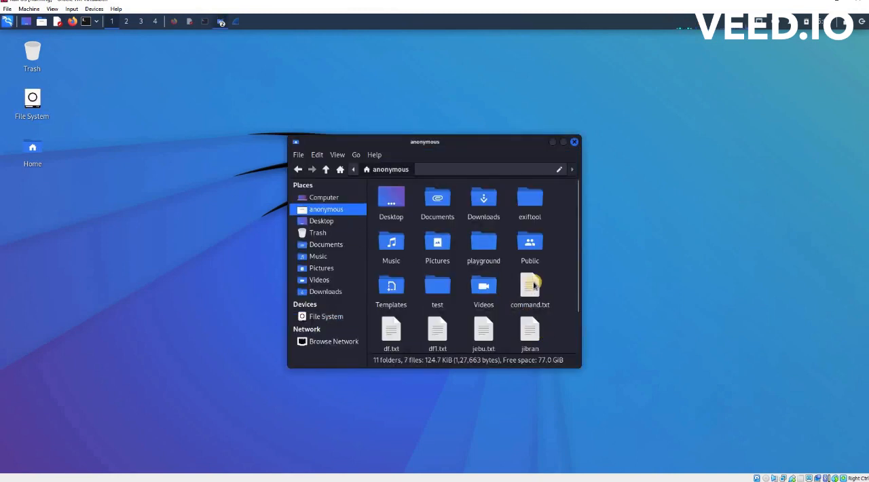
scroll(down, 3)
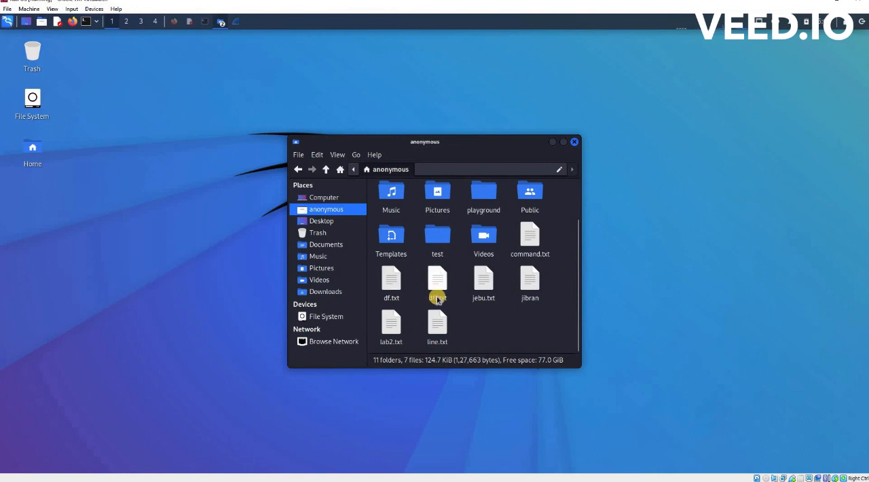
click(574, 141)
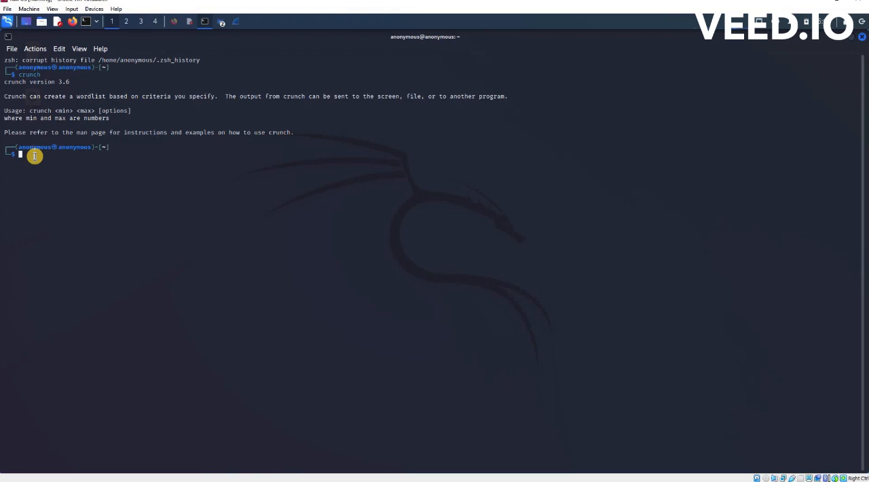
- Type hydra at the terminal prompt to print its usage help
text(hydra)
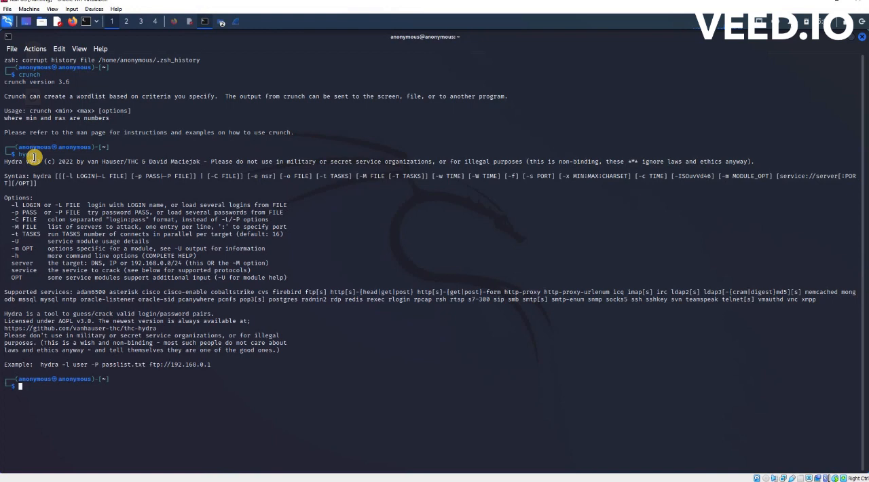
mouse_move(83, 254)
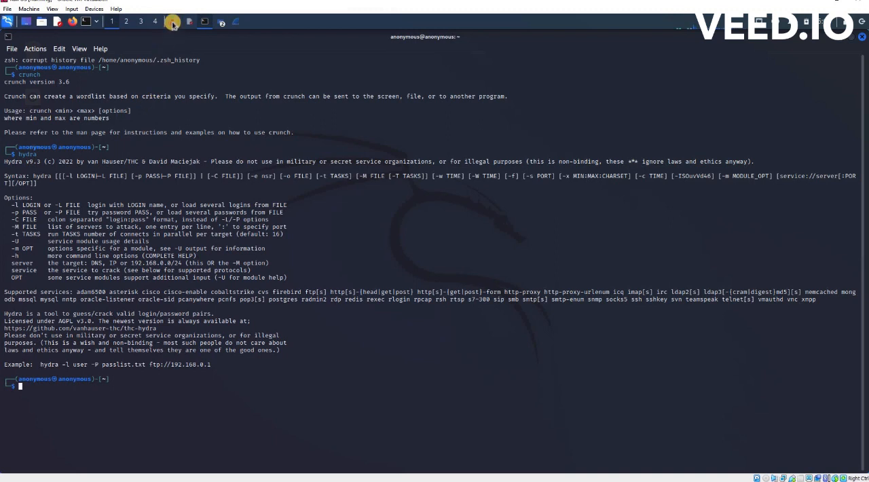
- Switch to Firefox and check the DVWA login address 10.0.2.6/dvwa/login.php
click(174, 21)
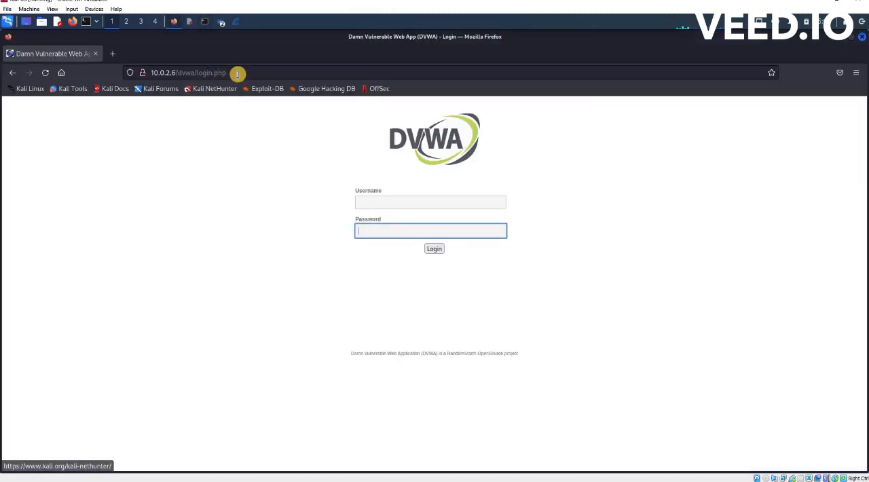
click(187, 72)
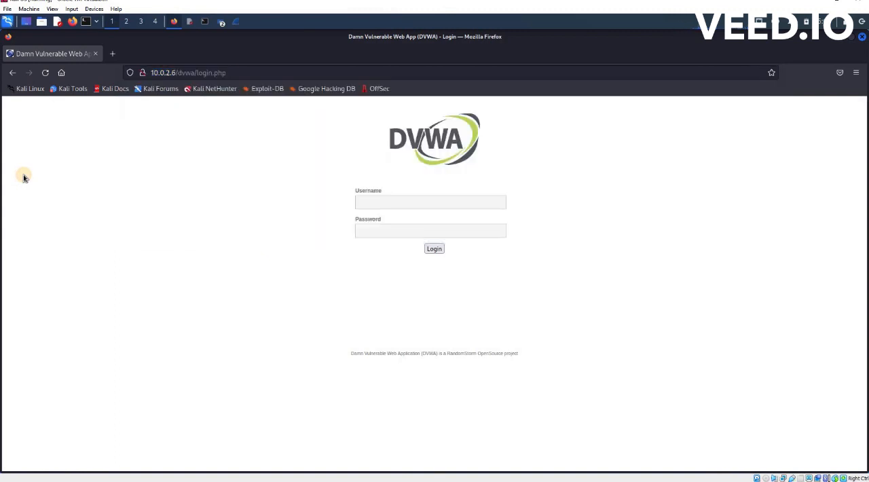
mouse_move(193, 83)
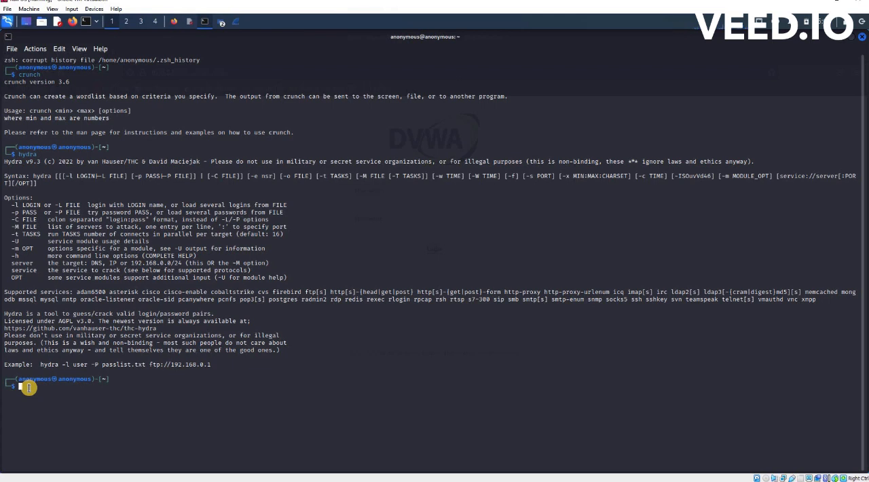
- Paste the hydra http-form-post command and change its login list to df.txt
right_click(28, 387)
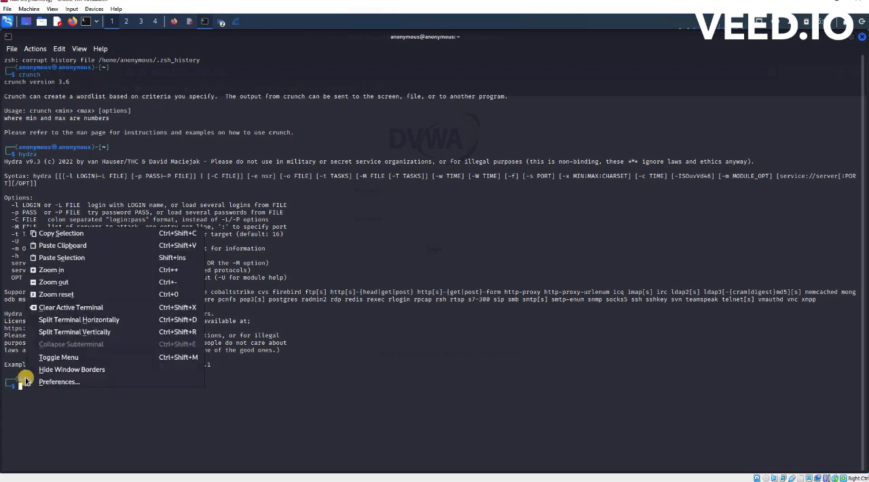
mouse_move(62, 245)
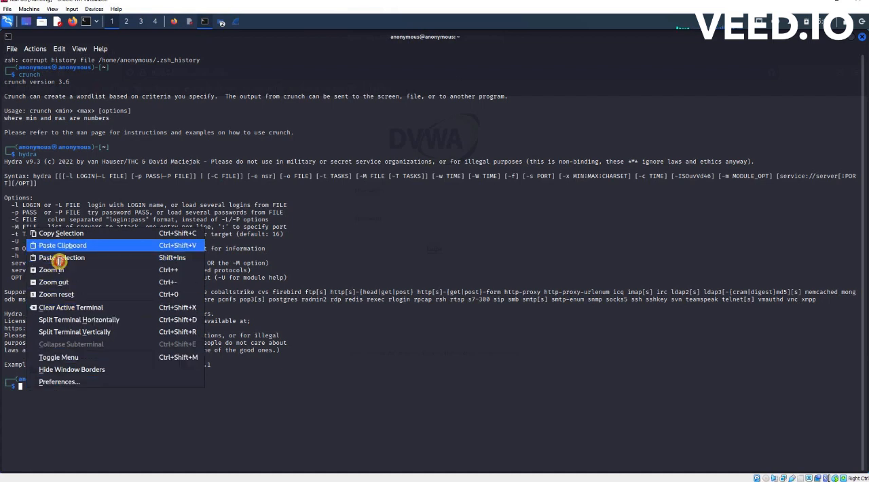
click(62, 245)
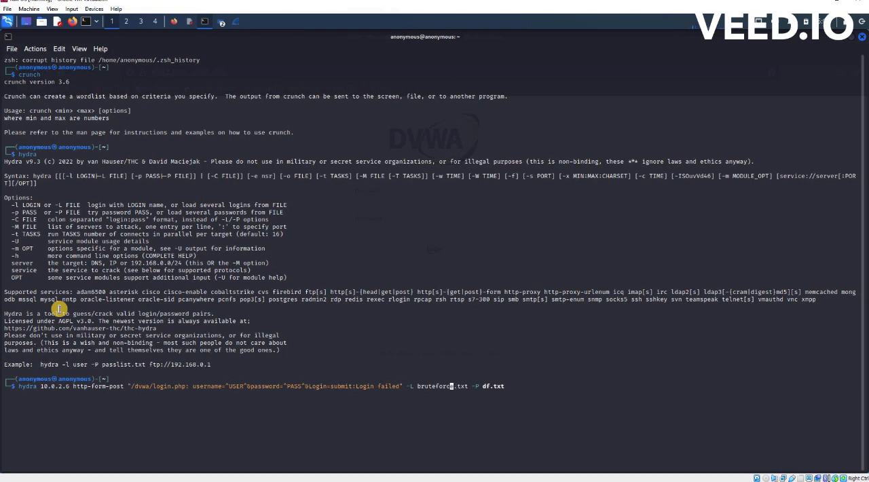
key(BackSpace)
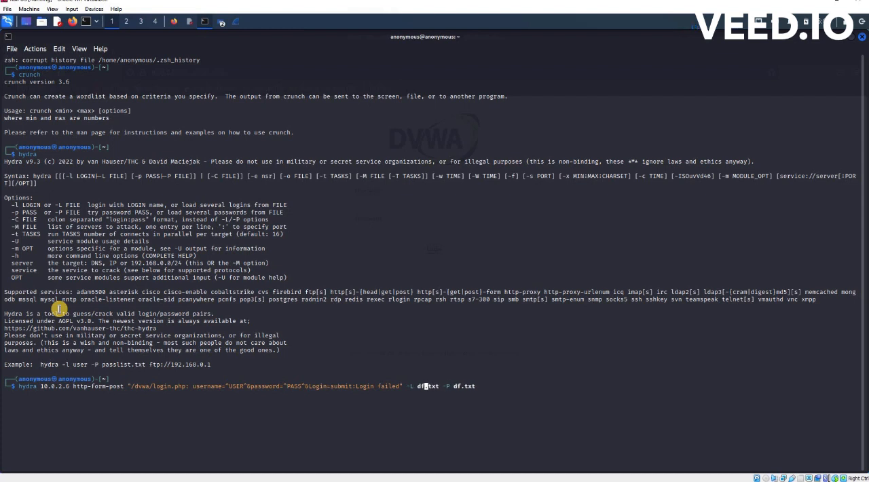
mouse_move(559, 204)
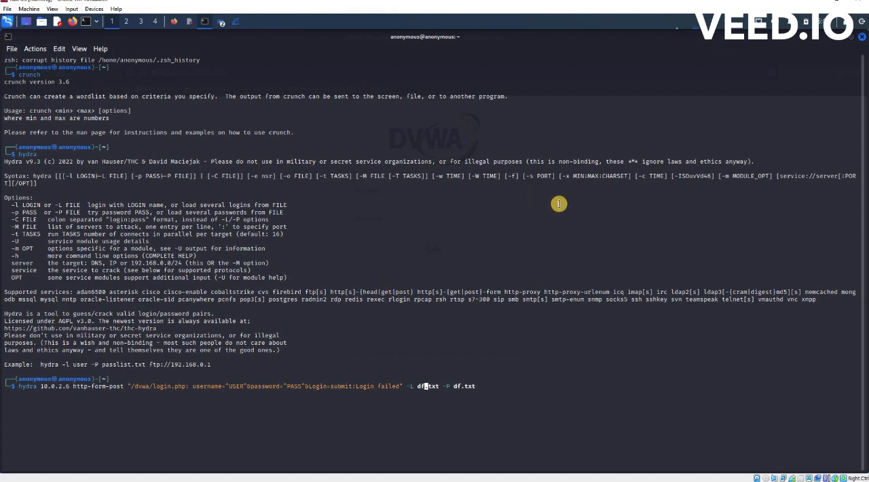
mouse_move(560, 218)
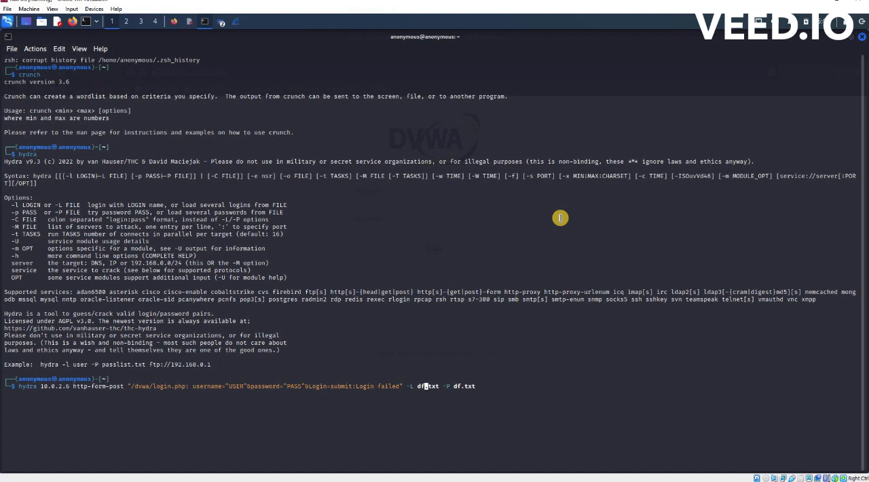
mouse_move(189, 52)
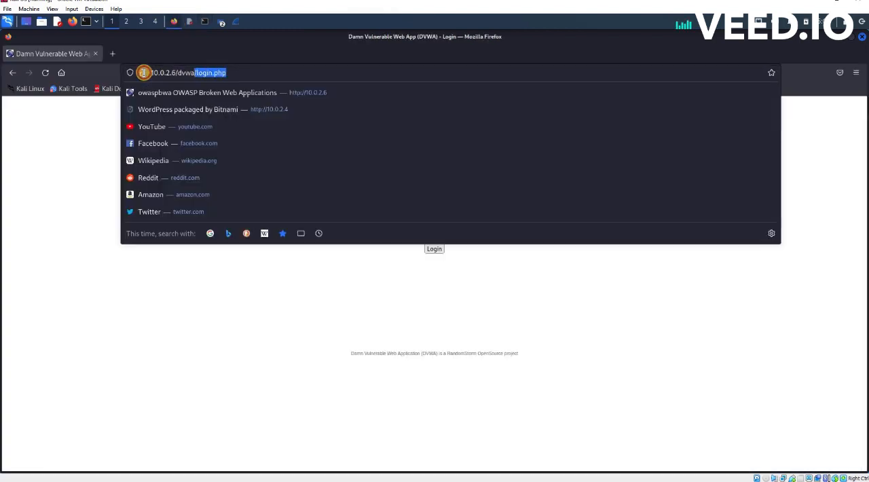
key(Return)
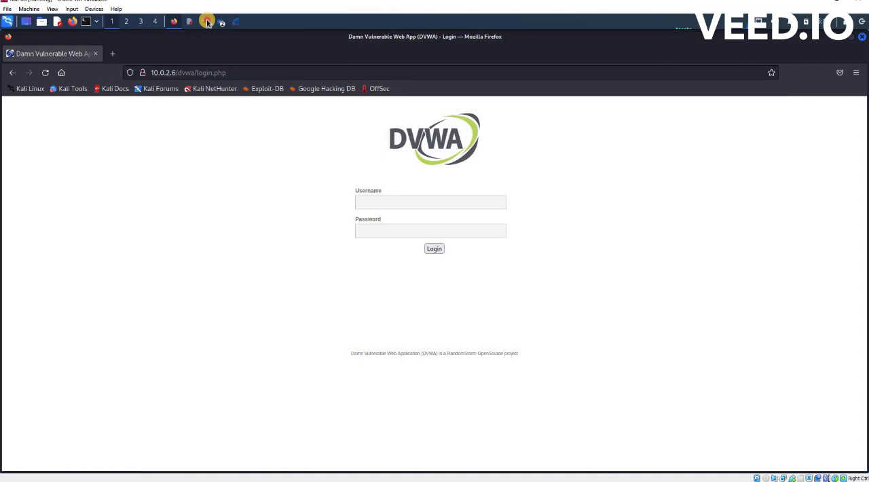
click(207, 21)
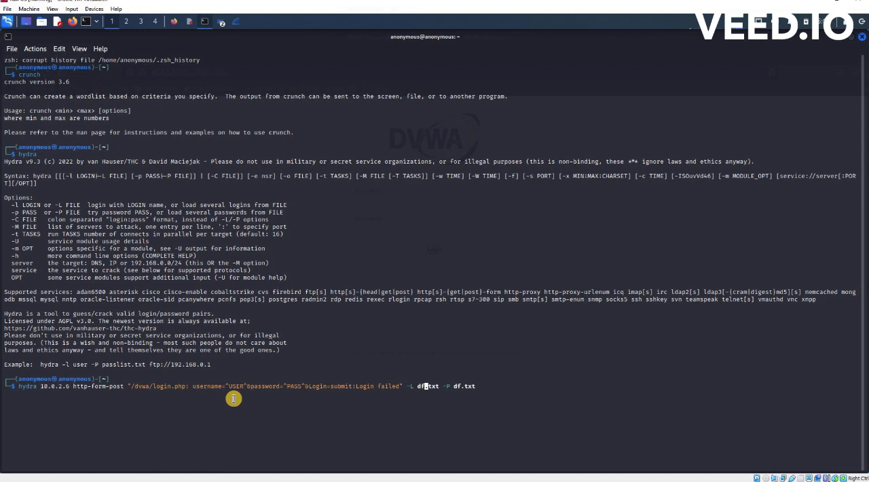
mouse_move(475, 385)
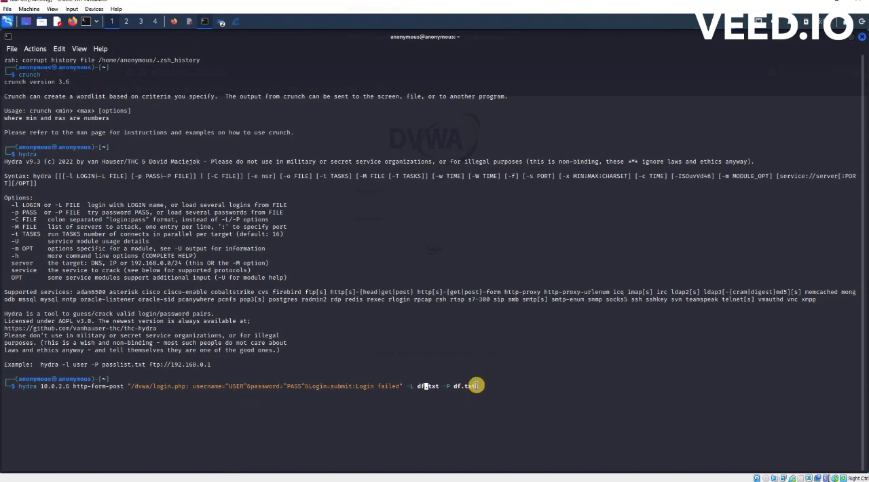
mouse_move(467, 387)
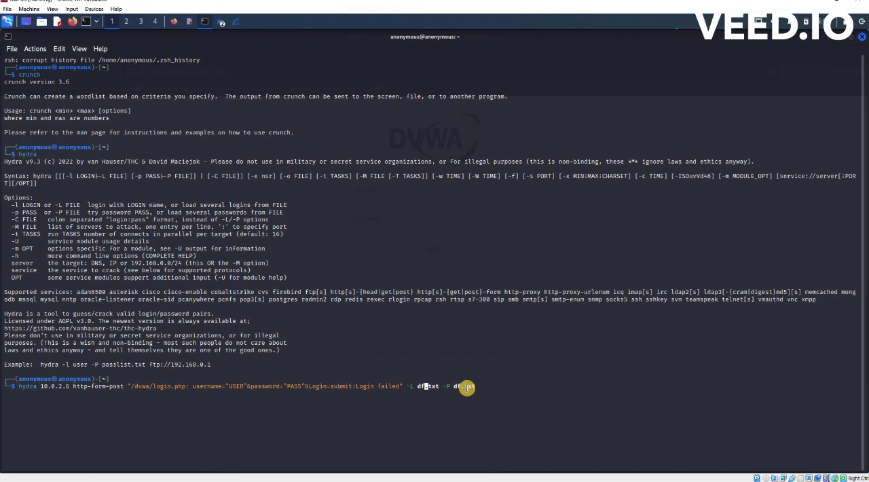
text(.)
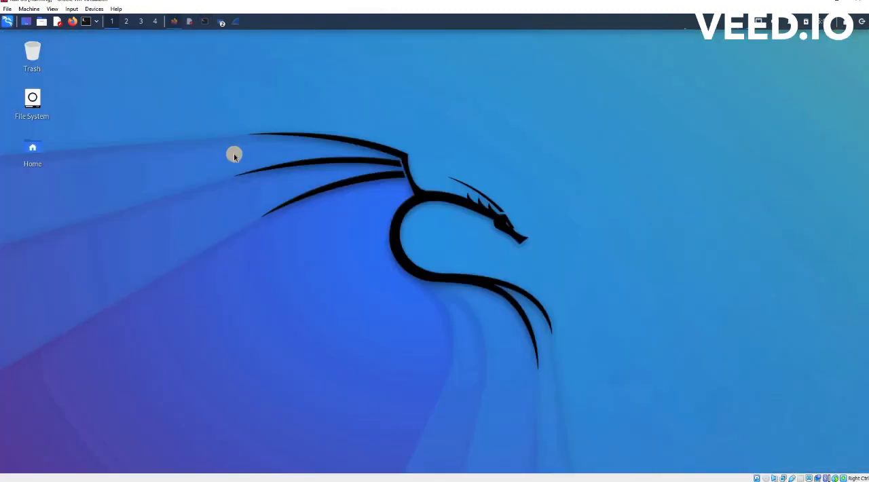
- Open df1.txt from the home folder and scroll through its five-letter combinations
double_click(32, 98)
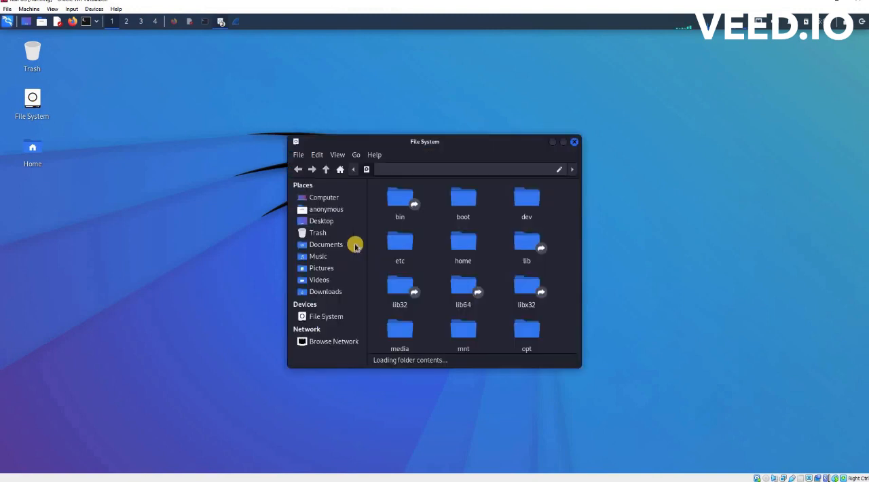
click(327, 209)
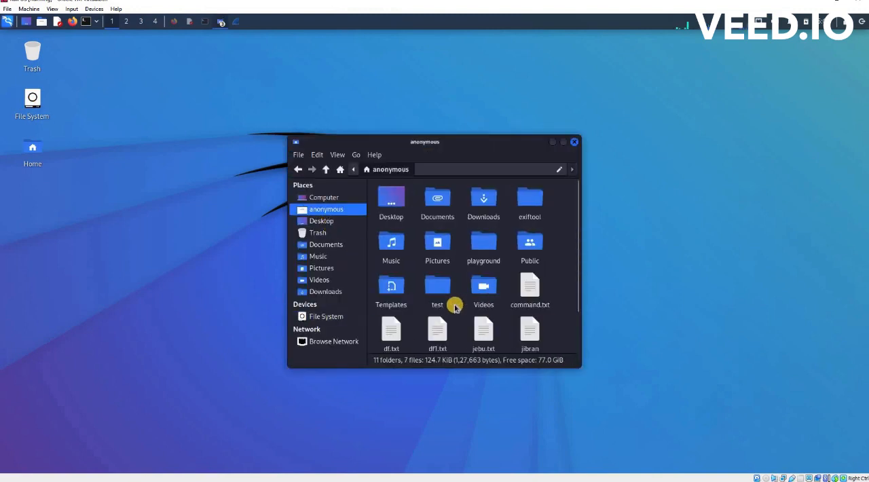
double_click(437, 332)
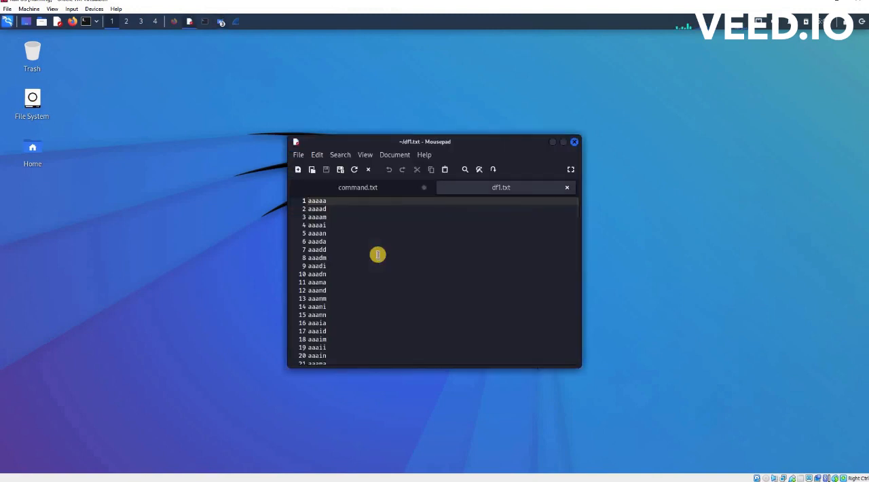
scroll(down, 3)
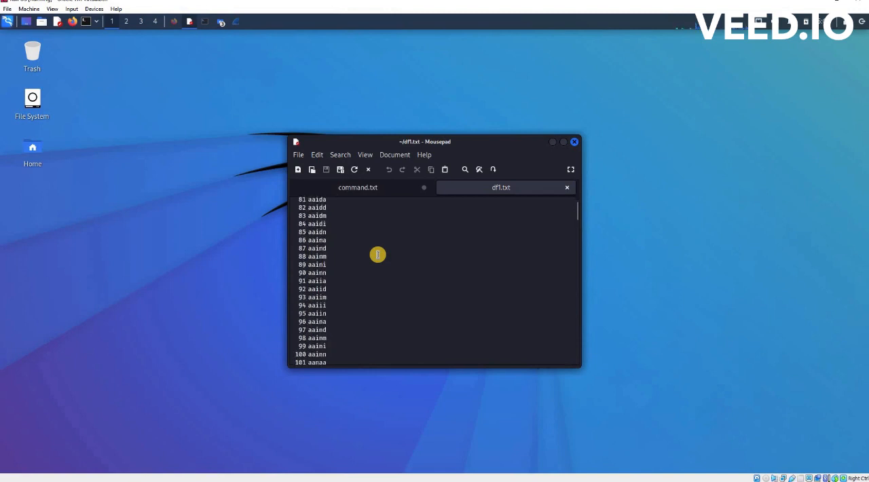
scroll(down, 3)
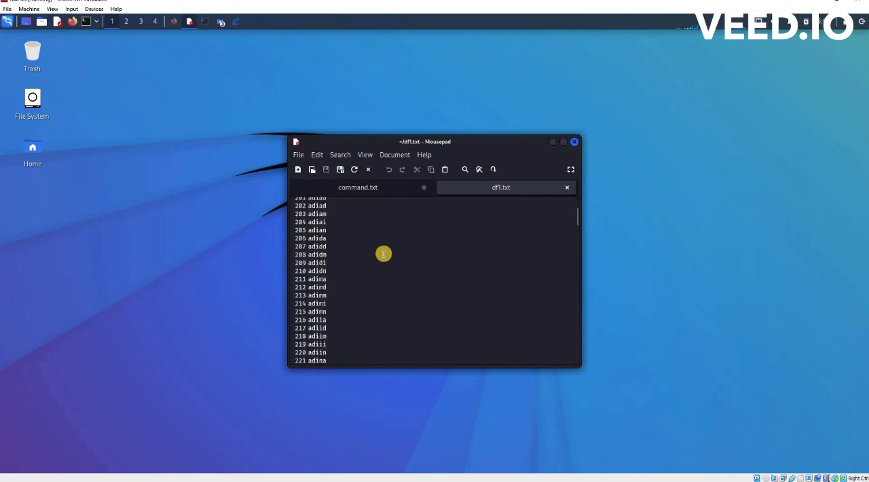
scroll(down, 3)
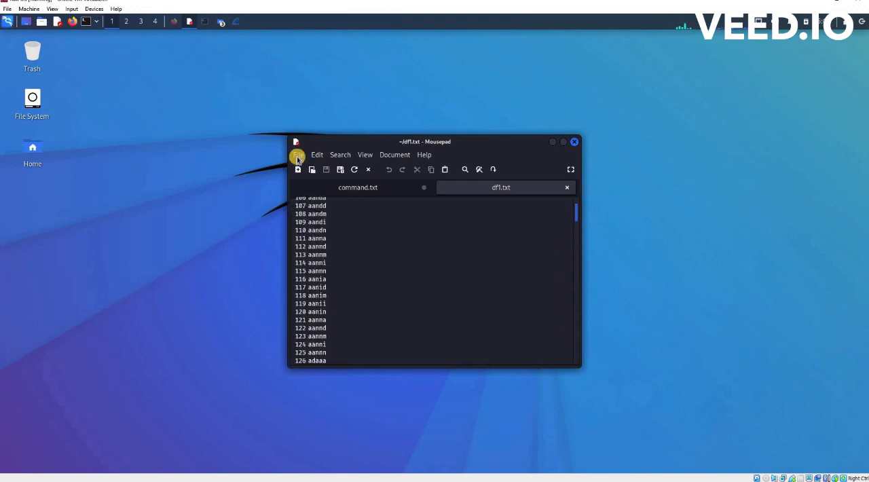
- Close the text document, select df1.txt and close Thunar
click(566, 187)
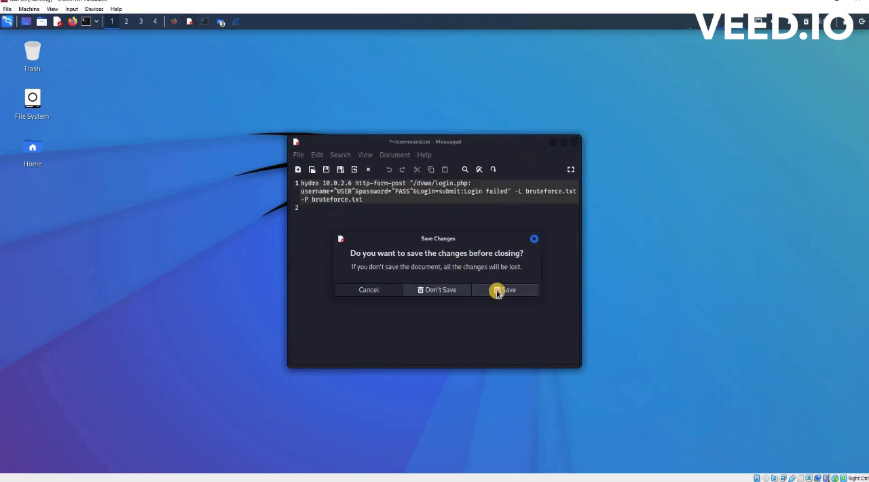
click(504, 289)
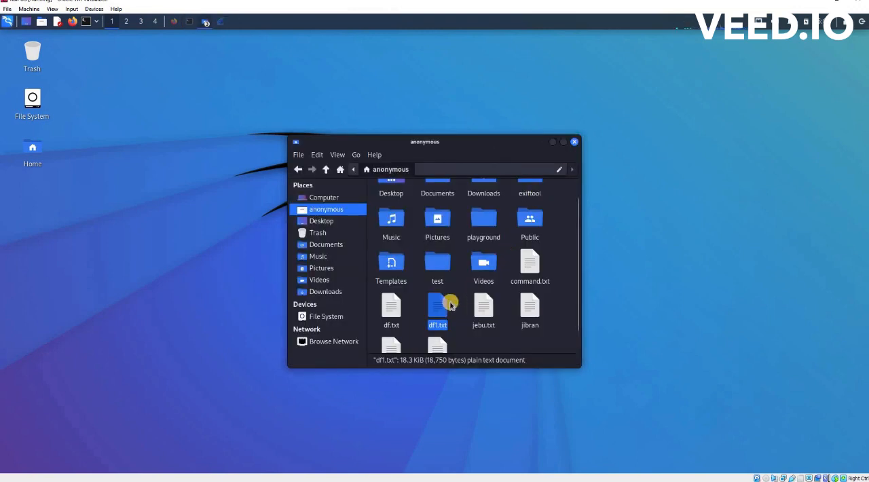
mouse_move(220, 92)
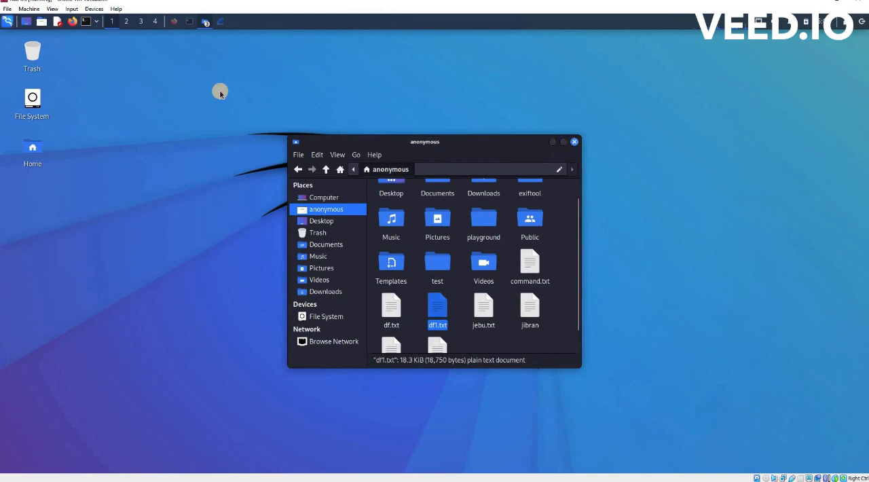
click(573, 141)
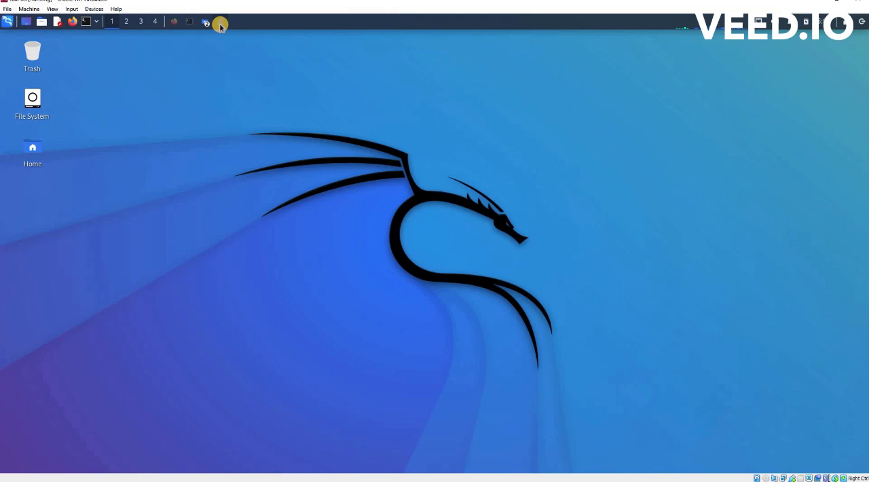
mouse_move(221, 22)
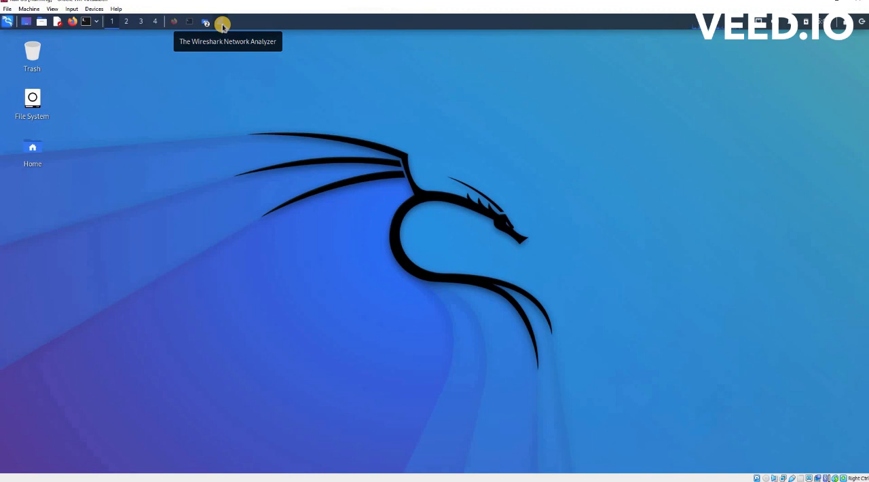
- Launch Wireshark capturing on 'any', then minimize it to reach the terminal
click(222, 21)
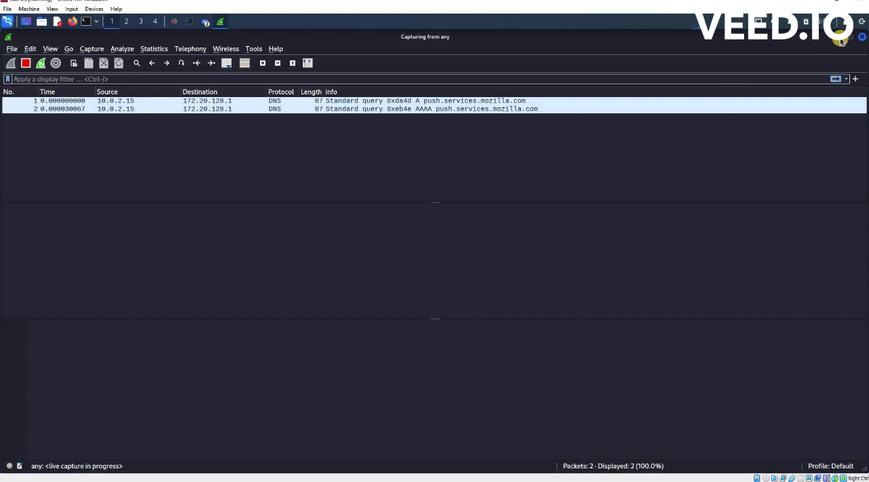
click(846, 37)
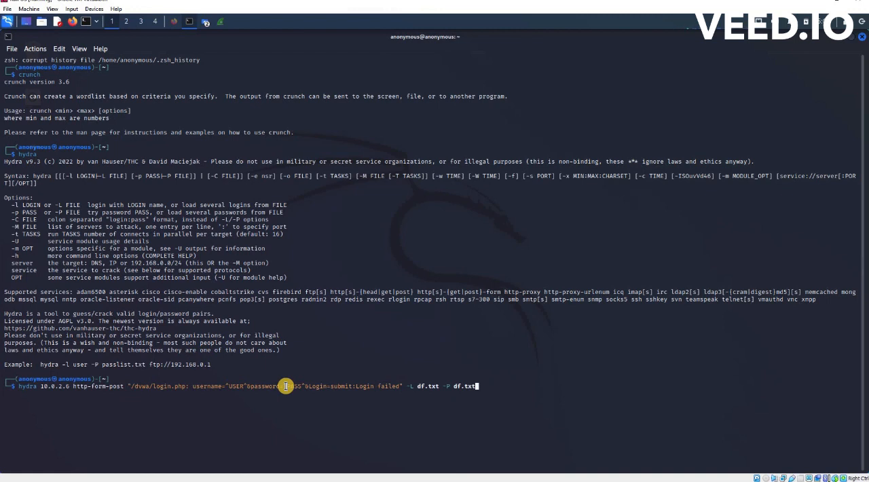
- Run the hydra df.txt attack, which finds the DVWA login admin/admin
key(Return)
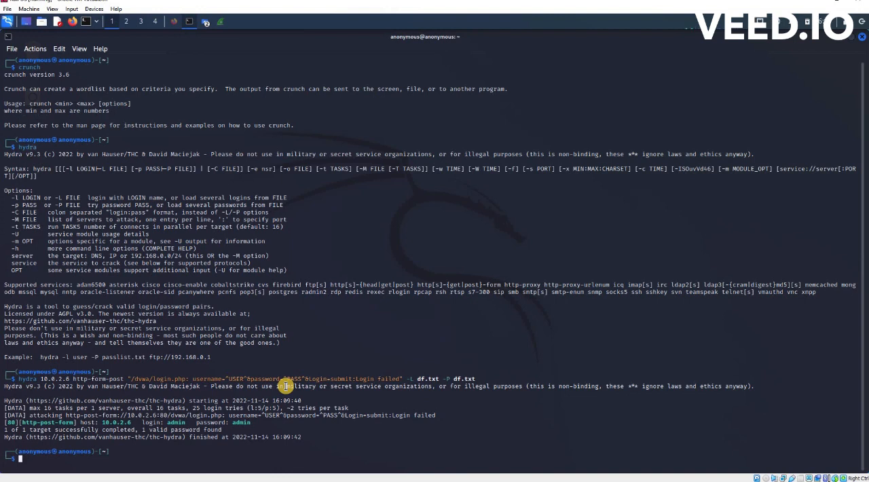
mouse_move(203, 338)
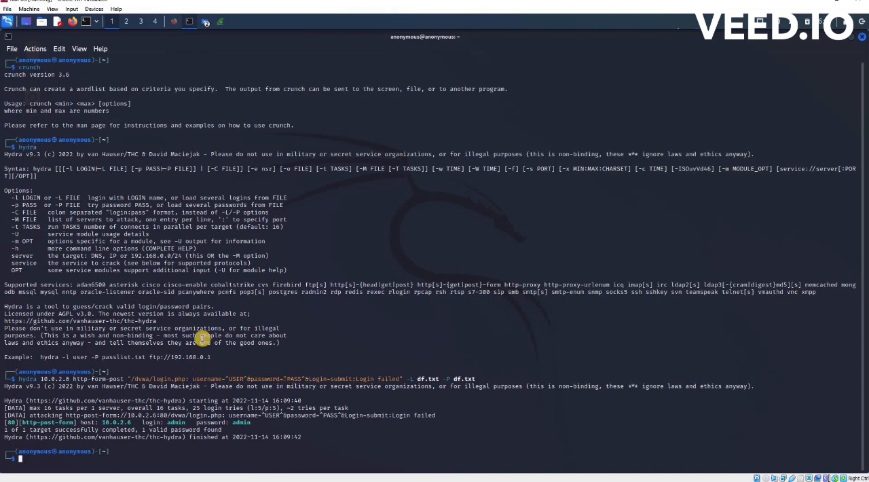
mouse_move(202, 276)
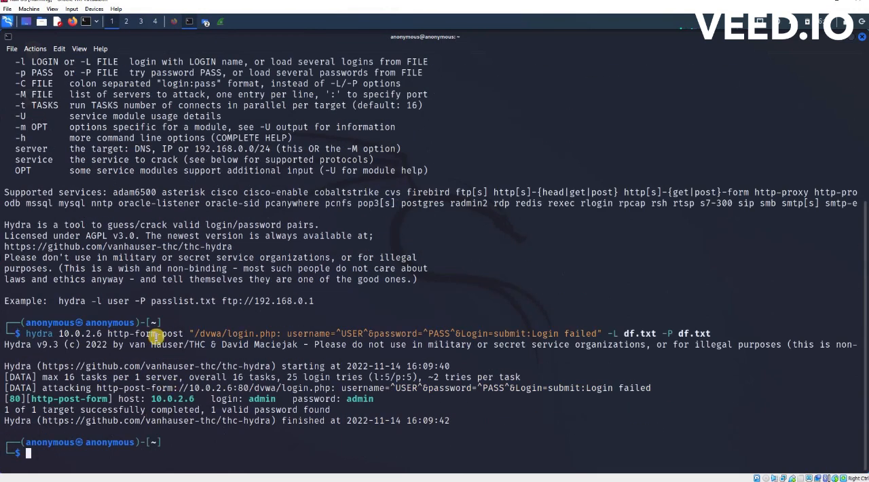
mouse_move(183, 398)
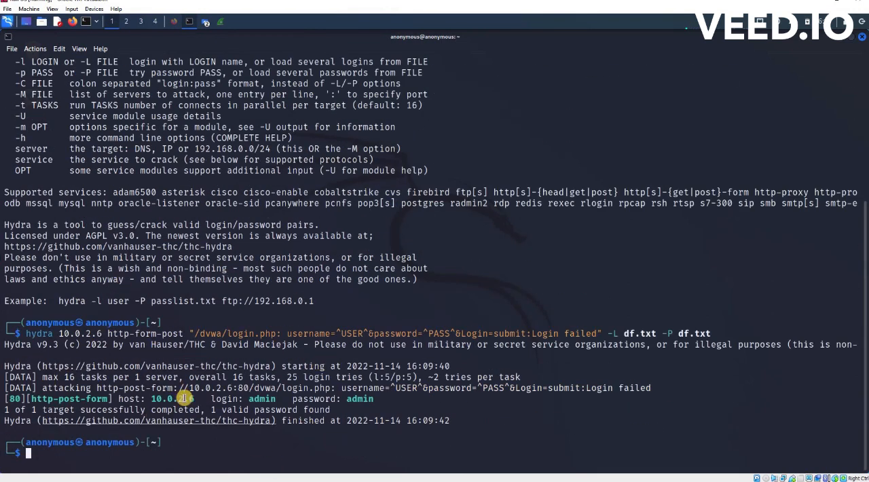
mouse_move(270, 401)
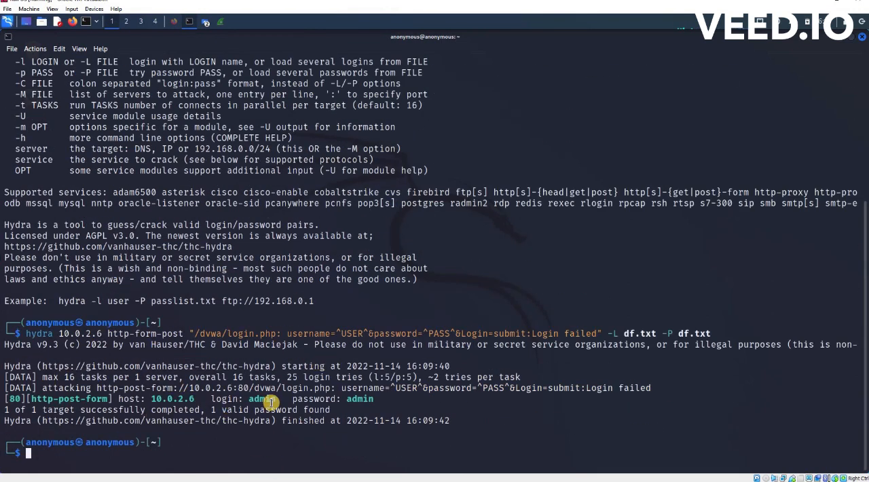
mouse_move(363, 399)
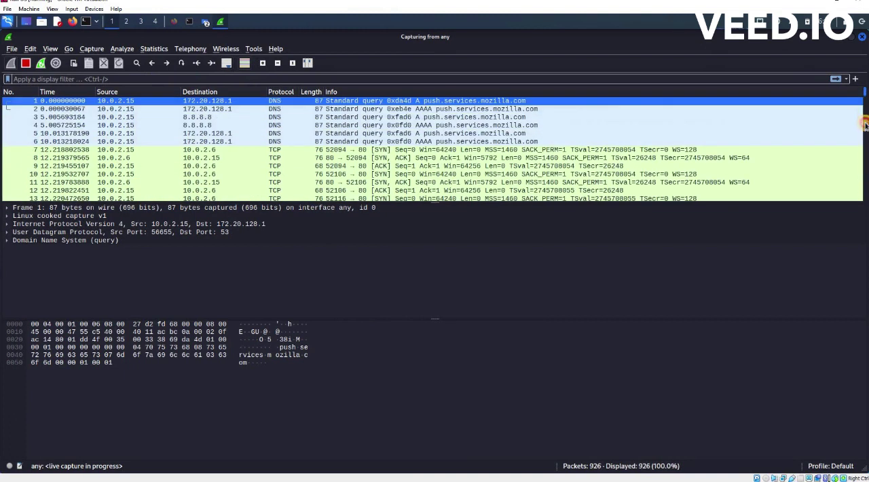
- Apply the 'http' display filter to list Hydra's GET /dvwa/login.php requests
scroll(down, 3)
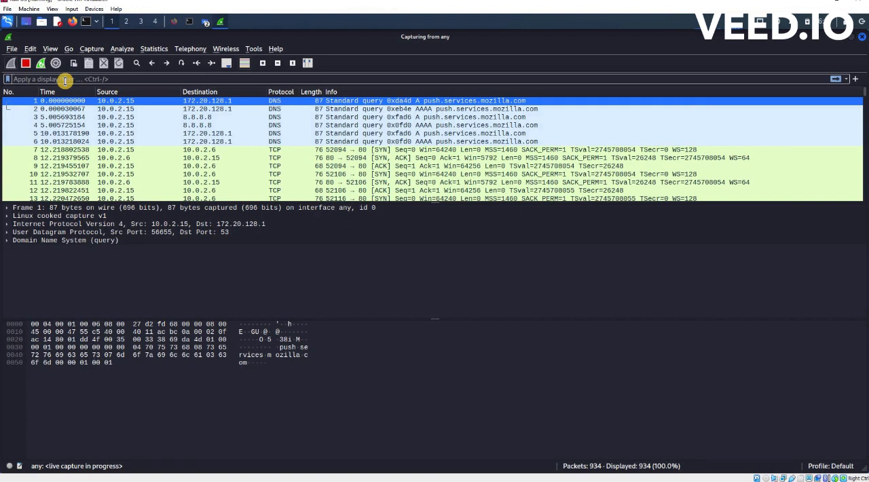
text(htt)
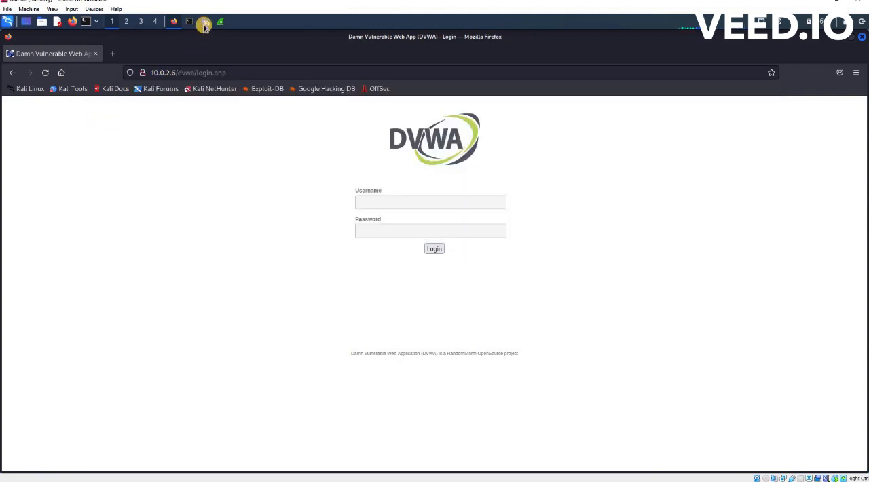
click(205, 22)
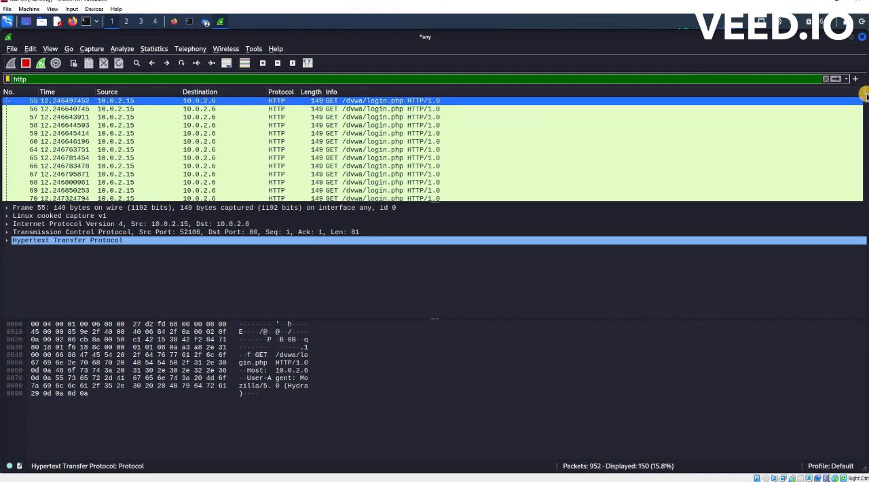
scroll(down, 3)
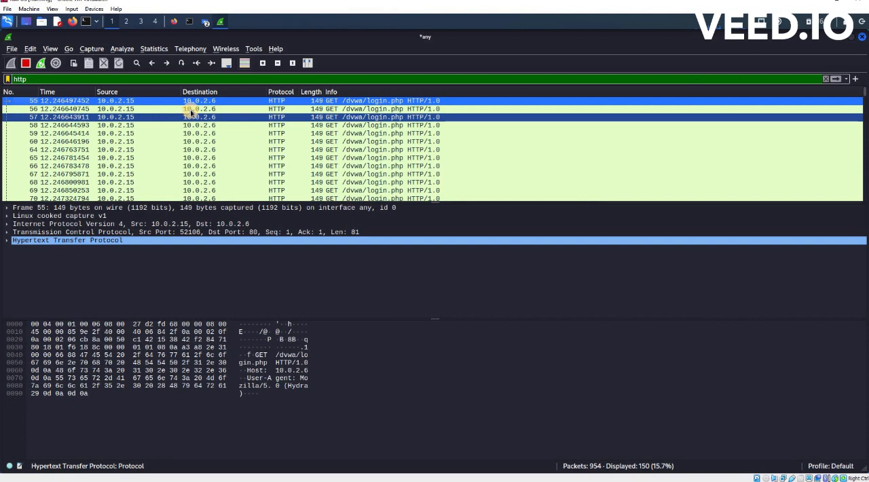
click(196, 108)
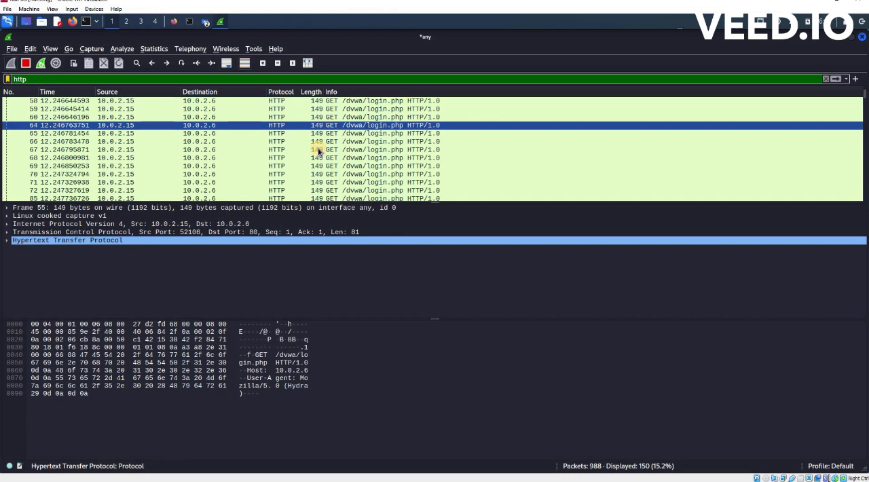
scroll(down, 3)
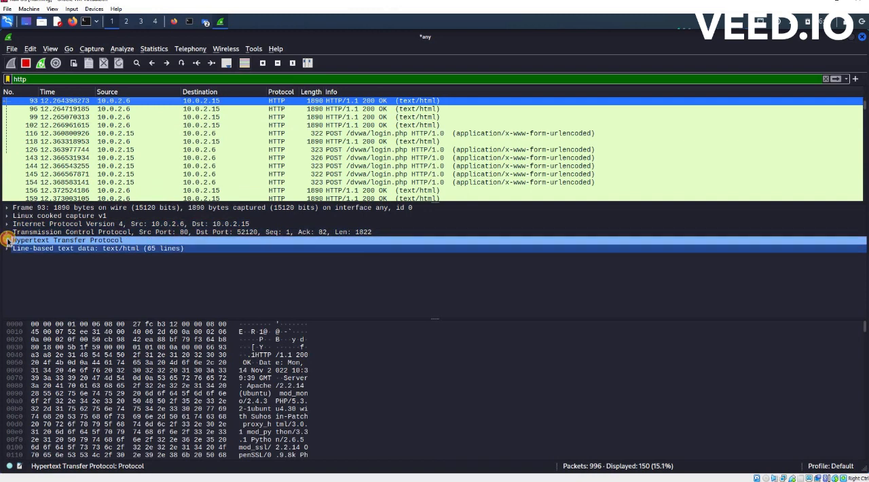
- Expand the 200 OK response headers (Apache, security=low cookie), then inspect GET and POST login packets
click(6, 239)
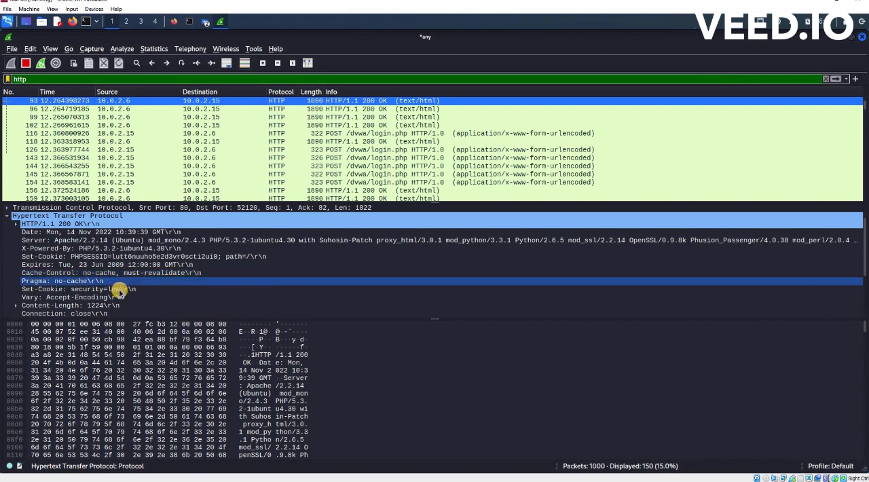
click(119, 272)
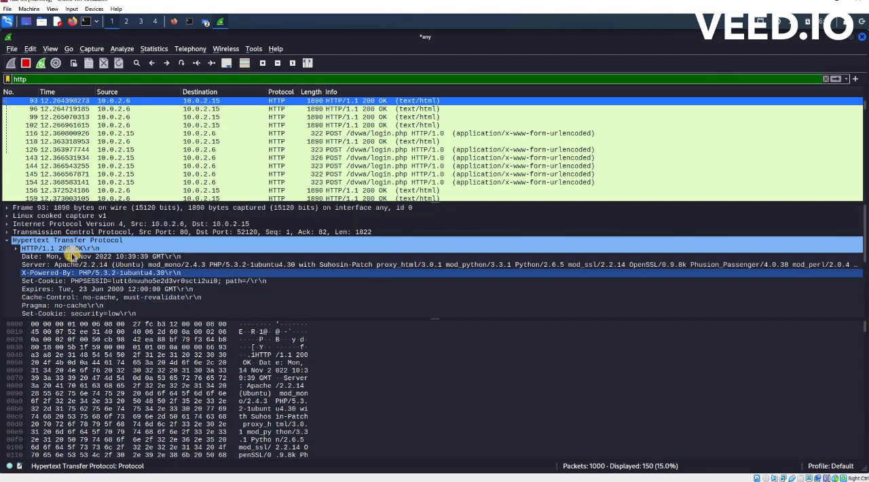
click(18, 248)
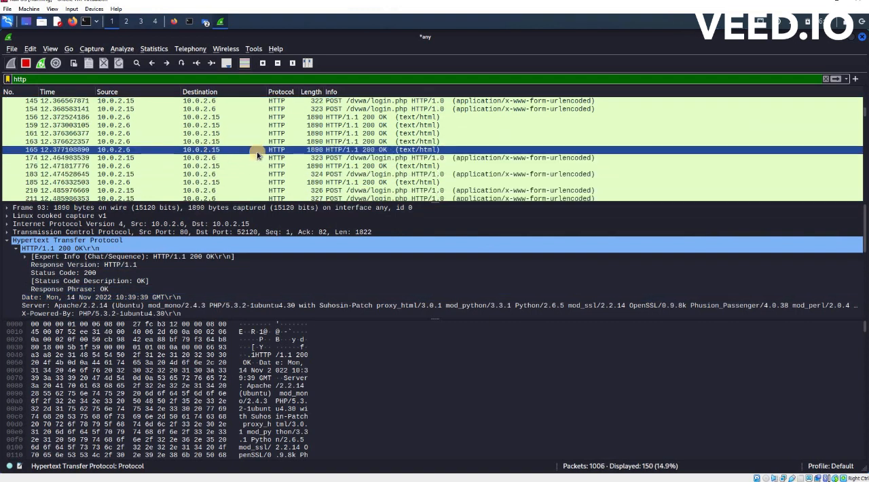
scroll(down, 3)
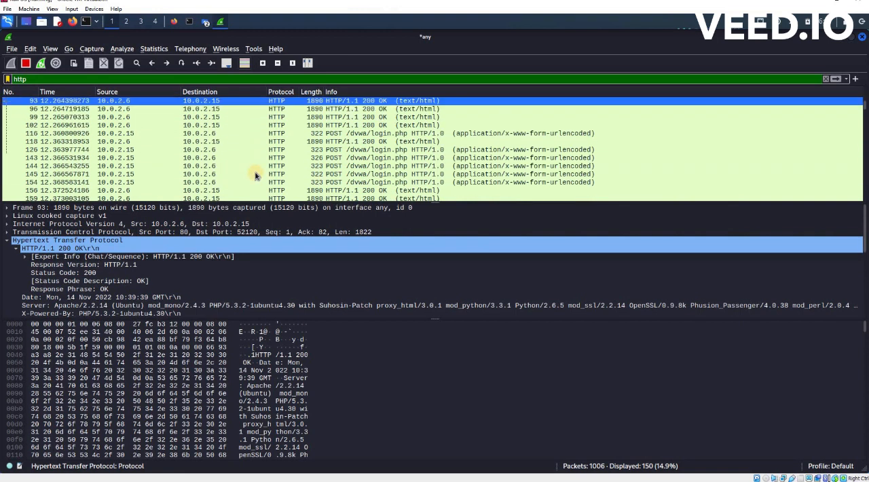
scroll(up, 3)
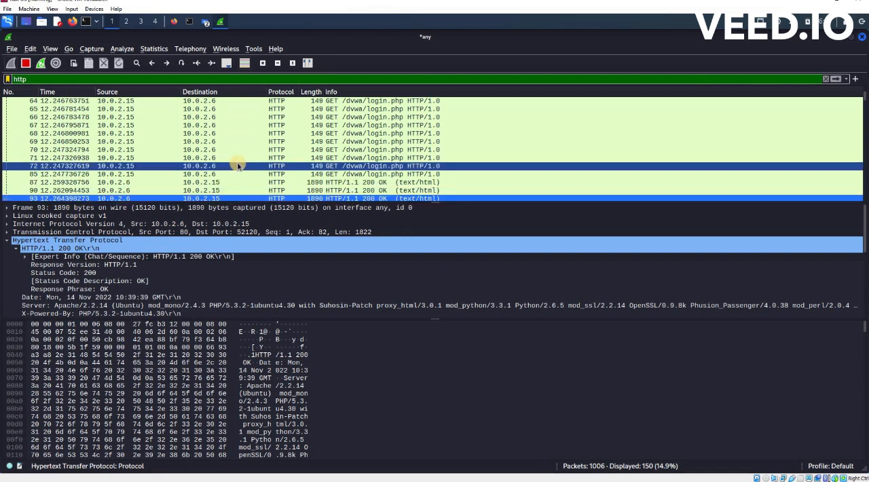
click(251, 174)
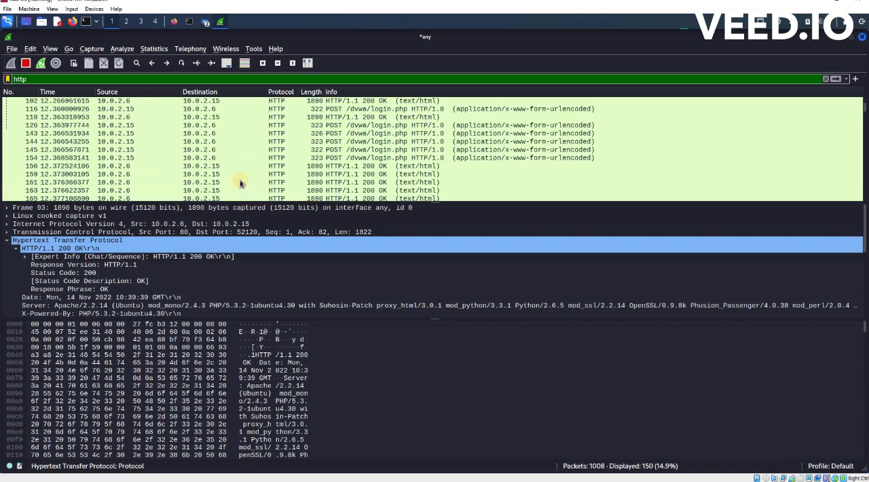
click(241, 158)
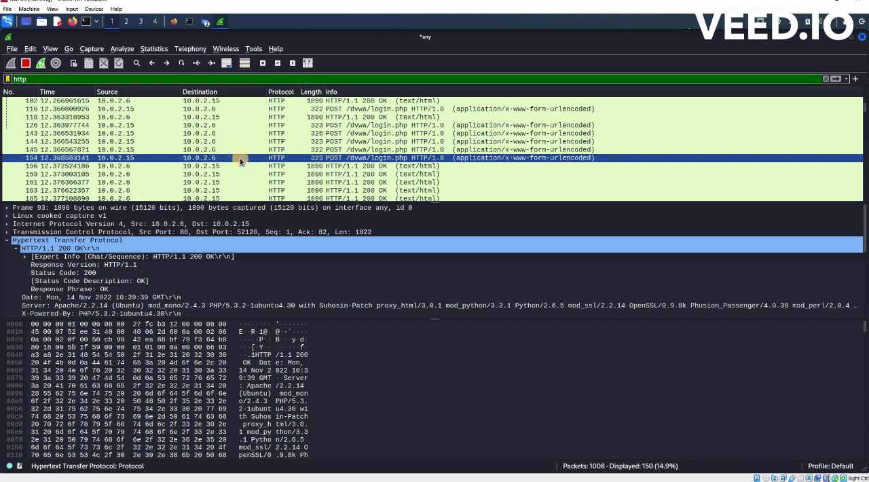
mouse_move(92, 116)
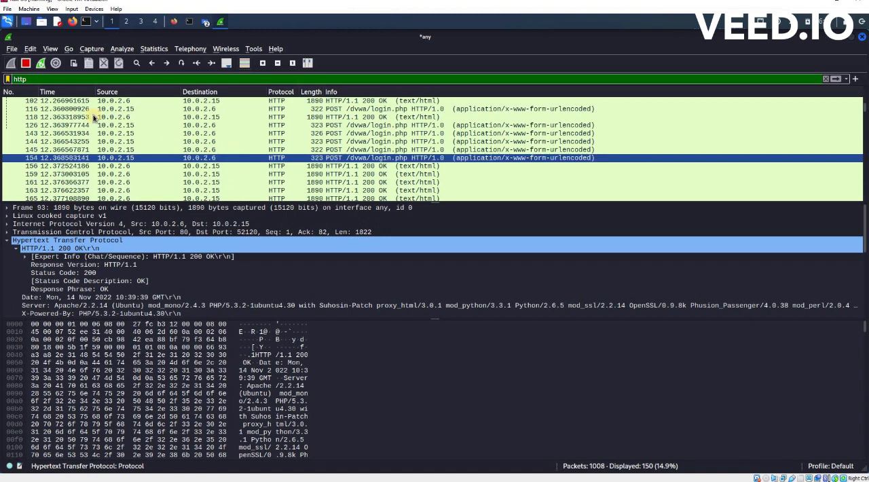